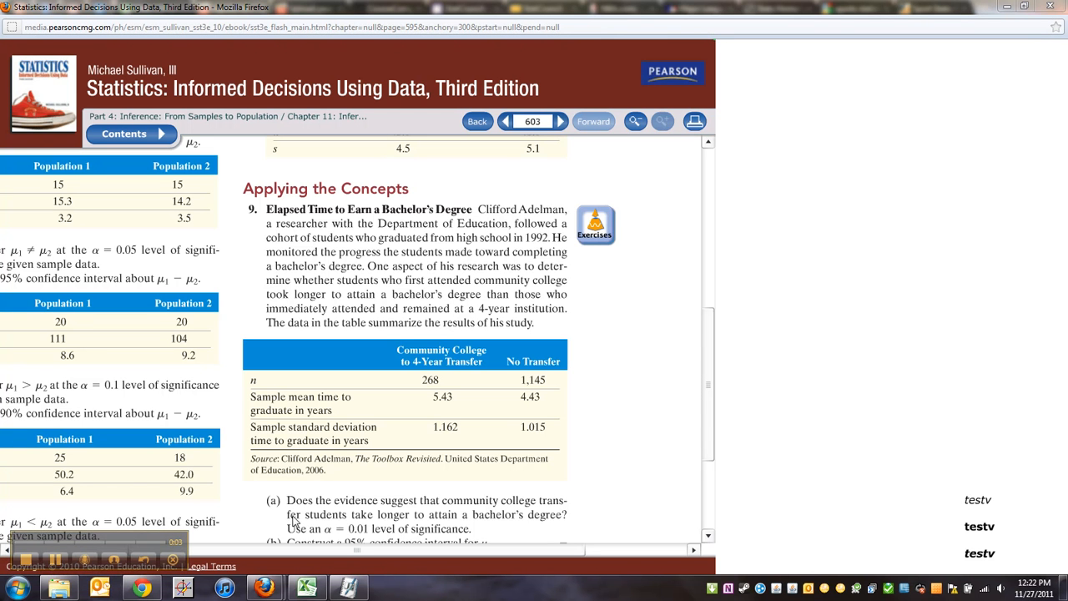
Scroll the eText to exercise 9 with its data table and parts (a)–(c).
{"action": "scroll", "scroll_direction": "down", "scroll_amount": 3}
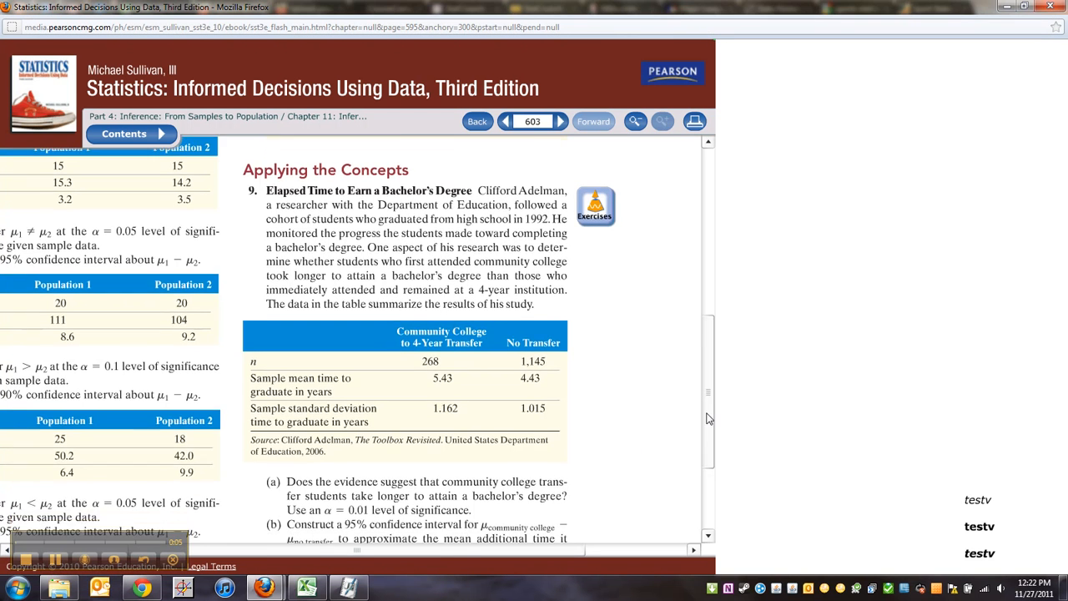
{"action": "scroll", "scroll_direction": "up", "scroll_amount": 3}
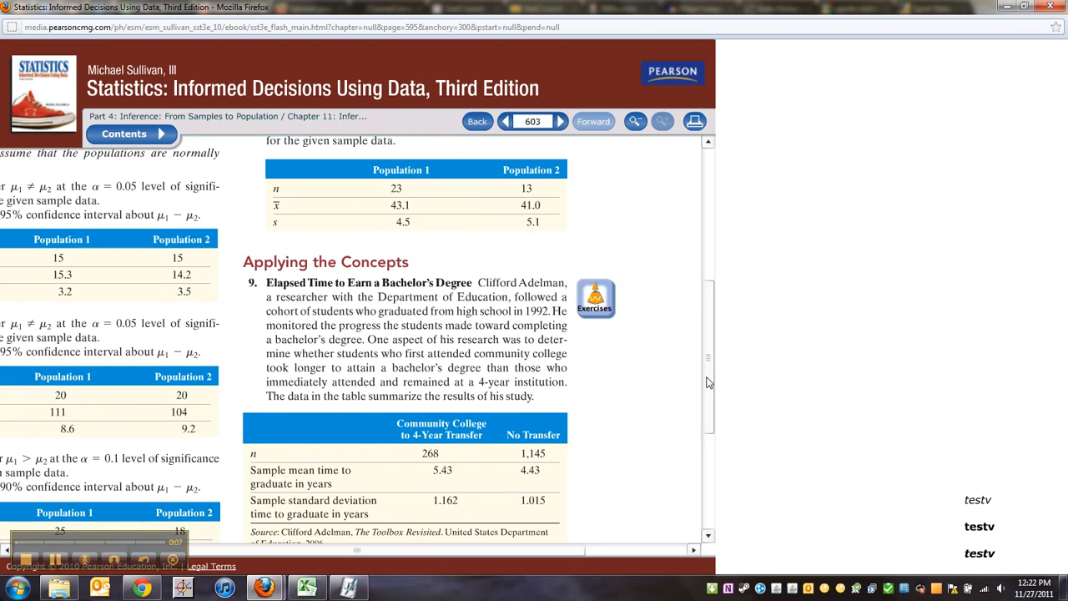
{"action": "scroll", "scroll_direction": "down", "scroll_amount": 3}
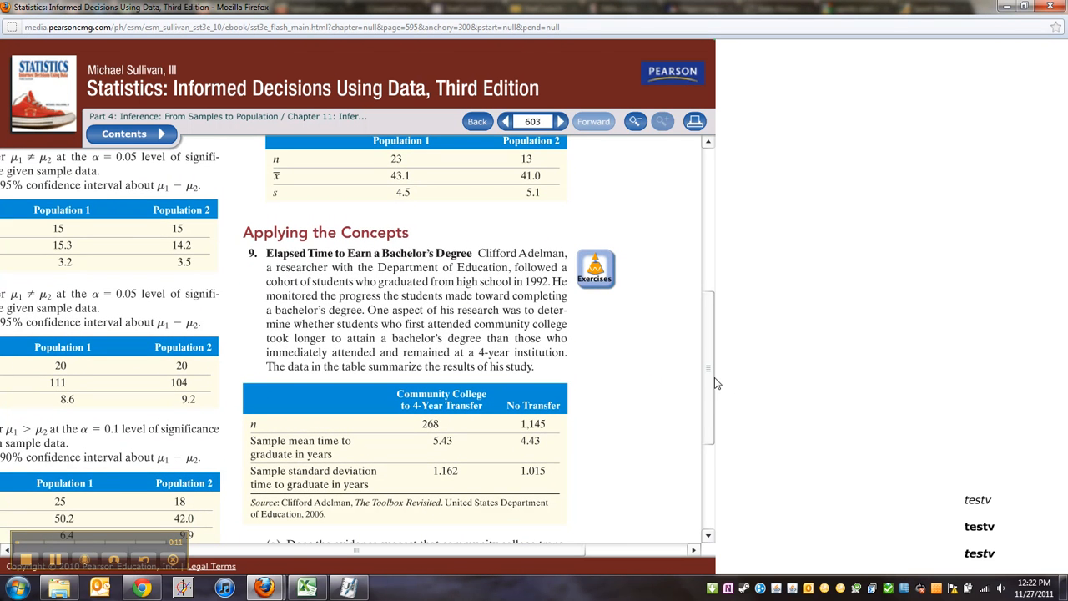
{"action": "scroll", "scroll_direction": "down", "scroll_amount": 3}
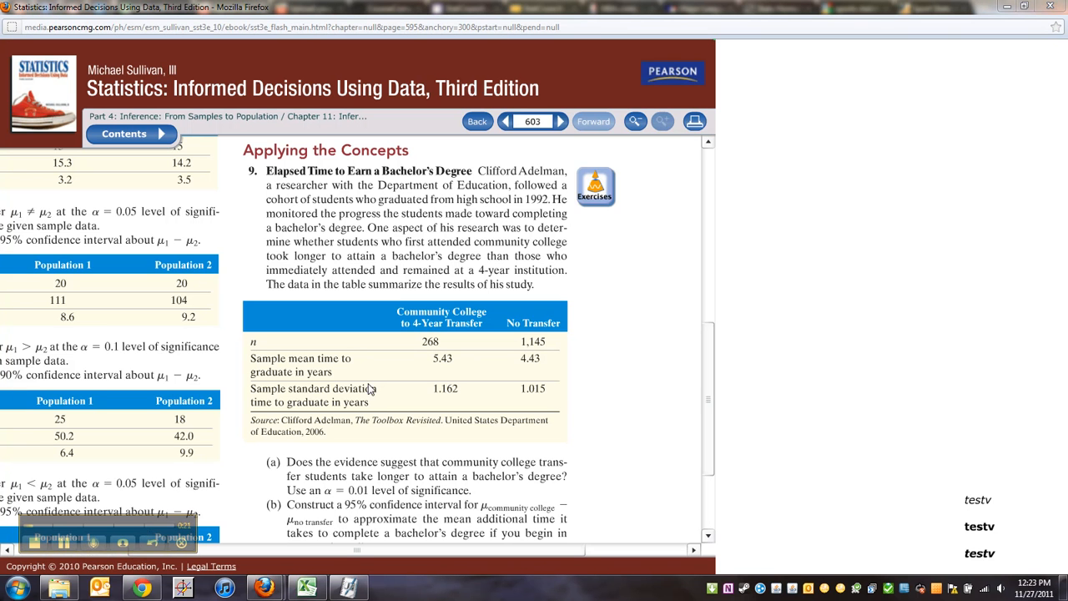
{"action": "mouse_move", "coordinate": [392, 240]}
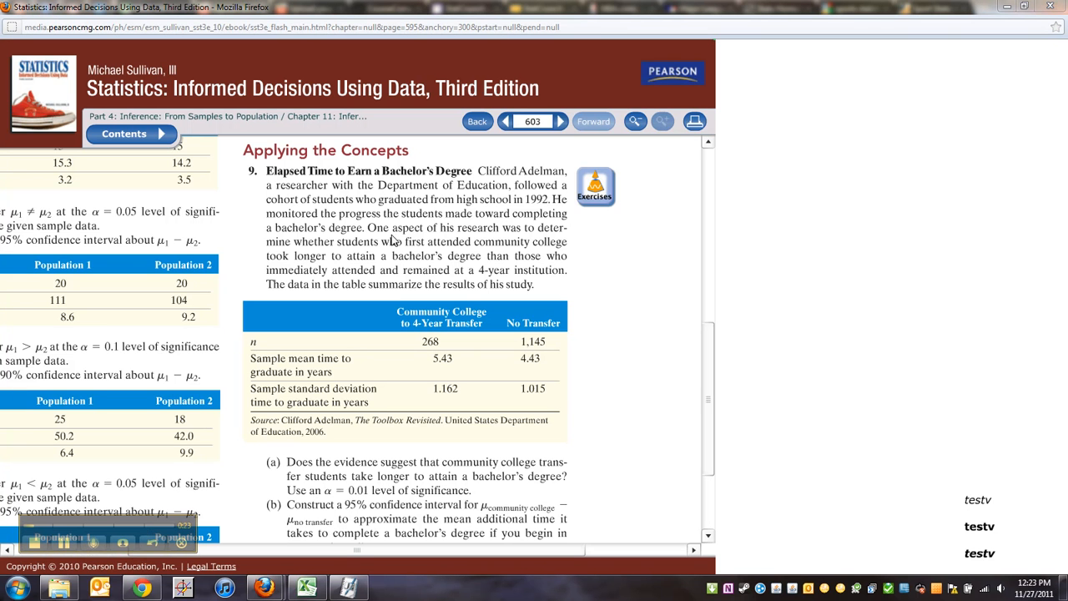
{"action": "mouse_move", "coordinate": [476, 228]}
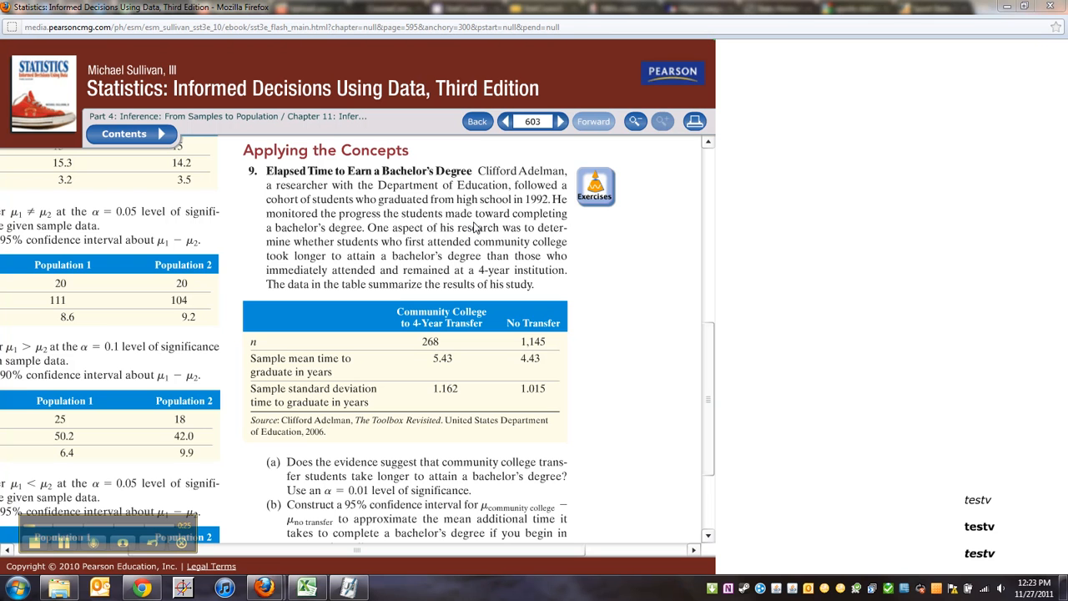
{"action": "mouse_move", "coordinate": [453, 250]}
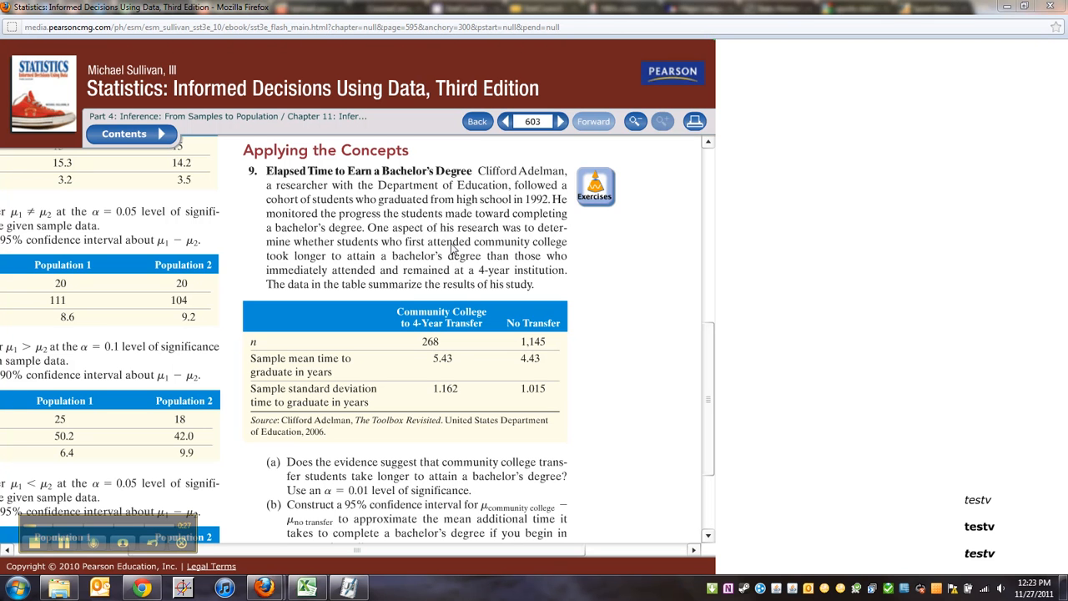
{"action": "mouse_move", "coordinate": [357, 254]}
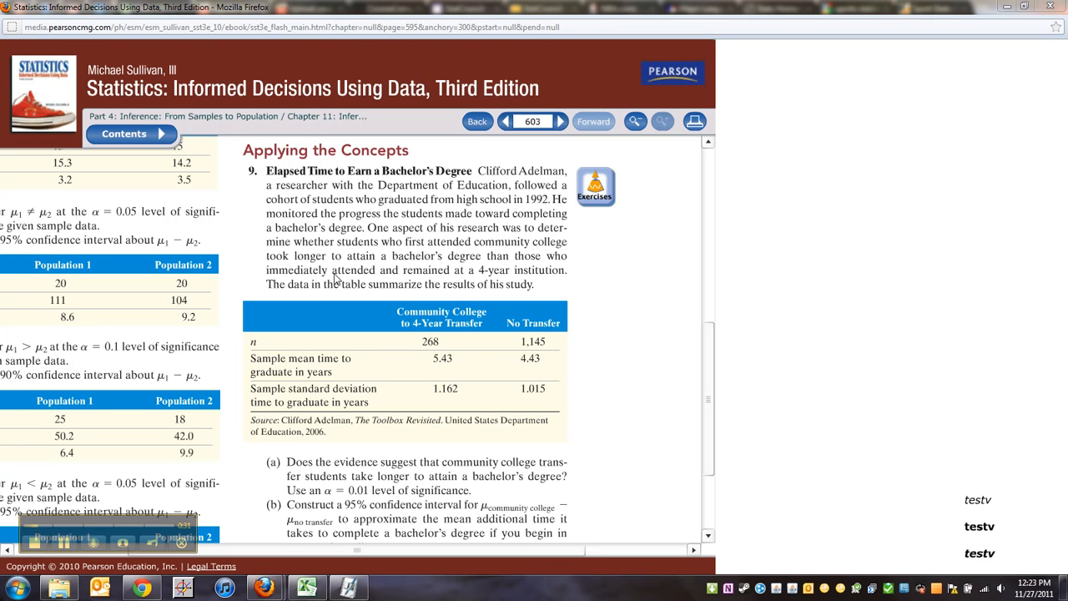
{"action": "mouse_move", "coordinate": [484, 267]}
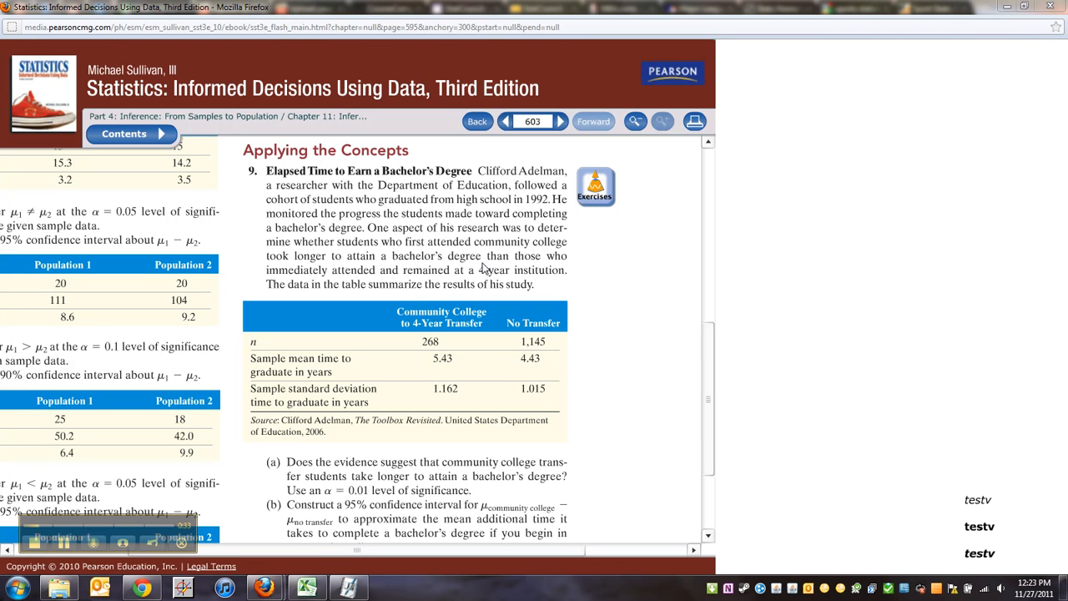
{"action": "mouse_move", "coordinate": [396, 276]}
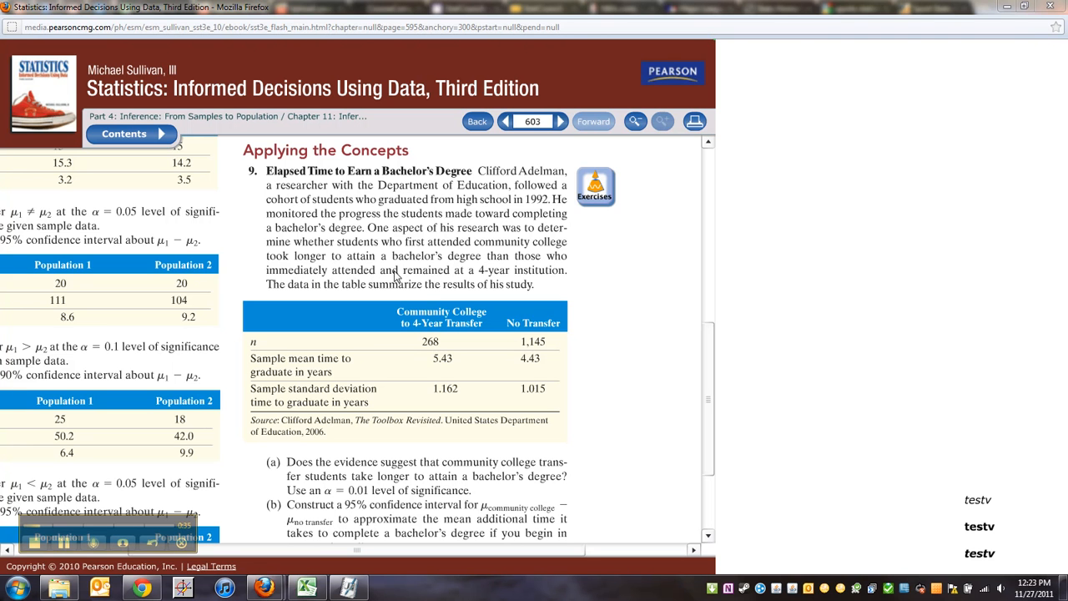
{"action": "mouse_move", "coordinate": [474, 302]}
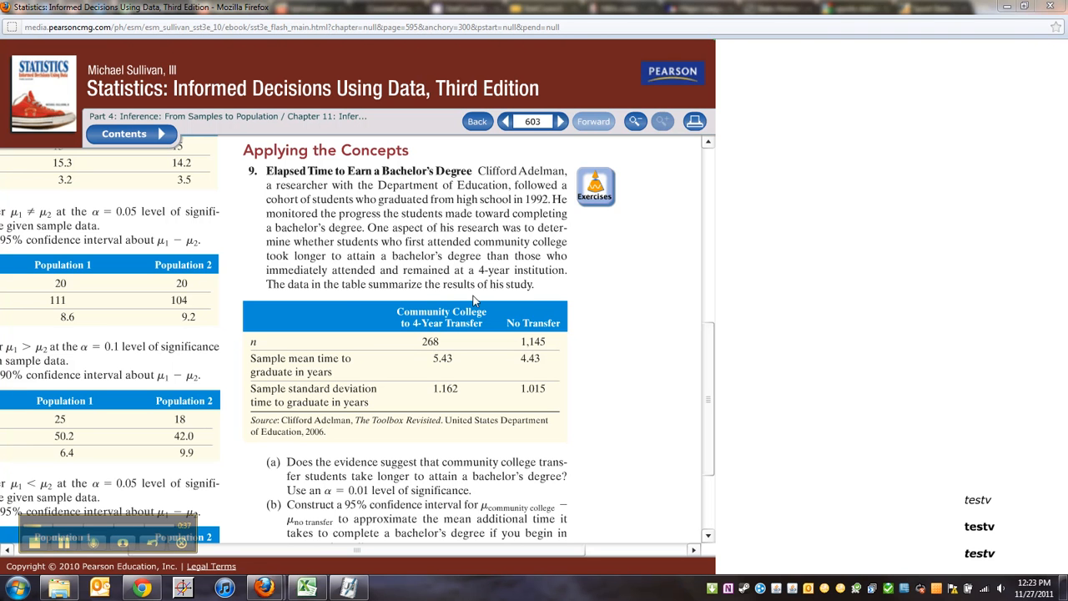
{"action": "mouse_move", "coordinate": [711, 403]}
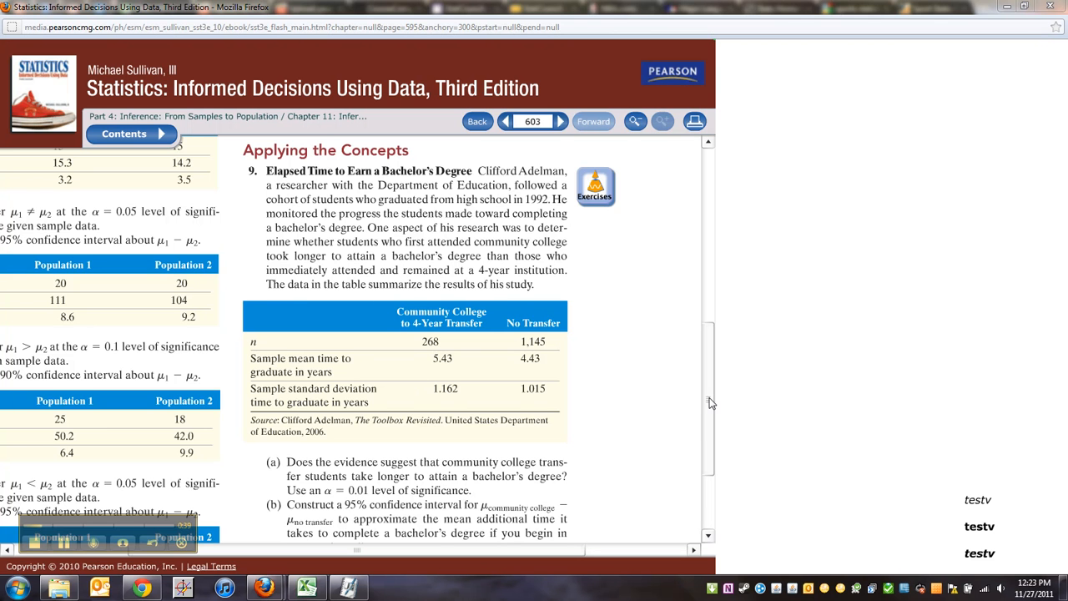
{"action": "scroll", "scroll_direction": "down", "scroll_amount": 3}
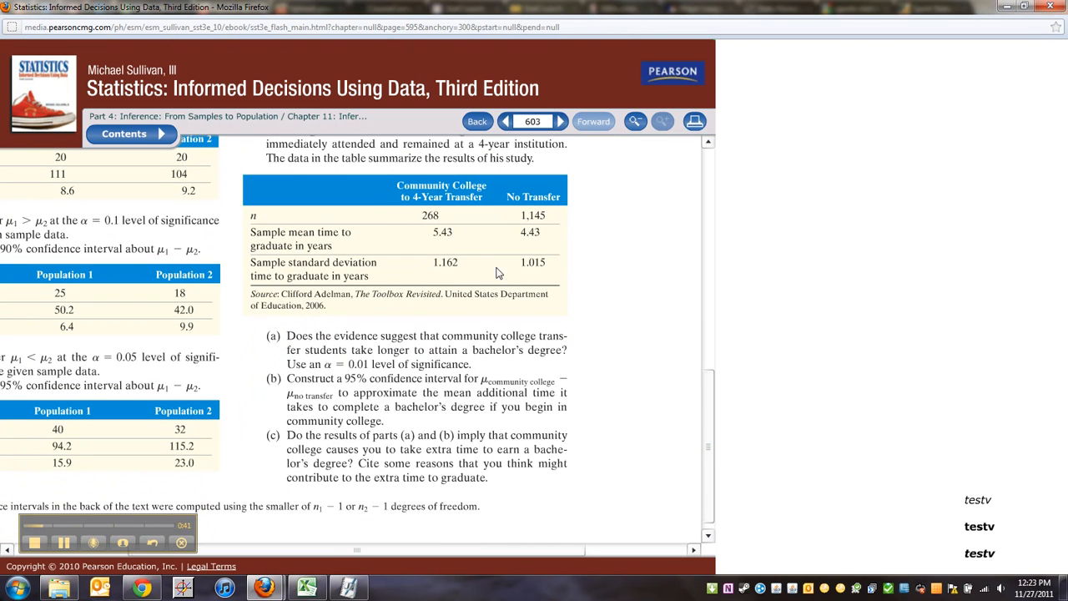
{"action": "mouse_move", "coordinate": [511, 226]}
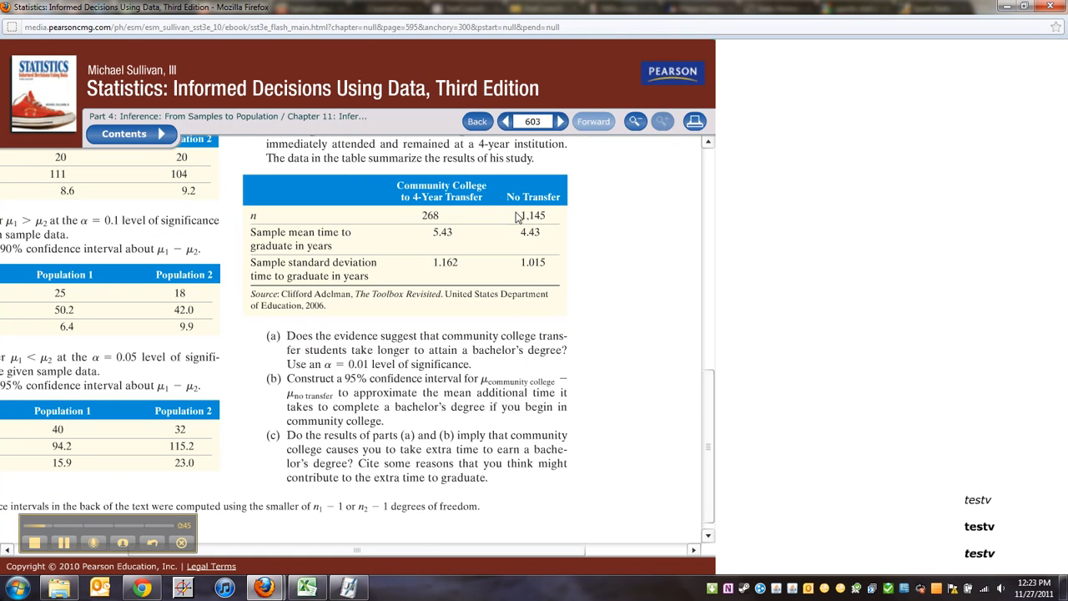
{"action": "mouse_move", "coordinate": [420, 243]}
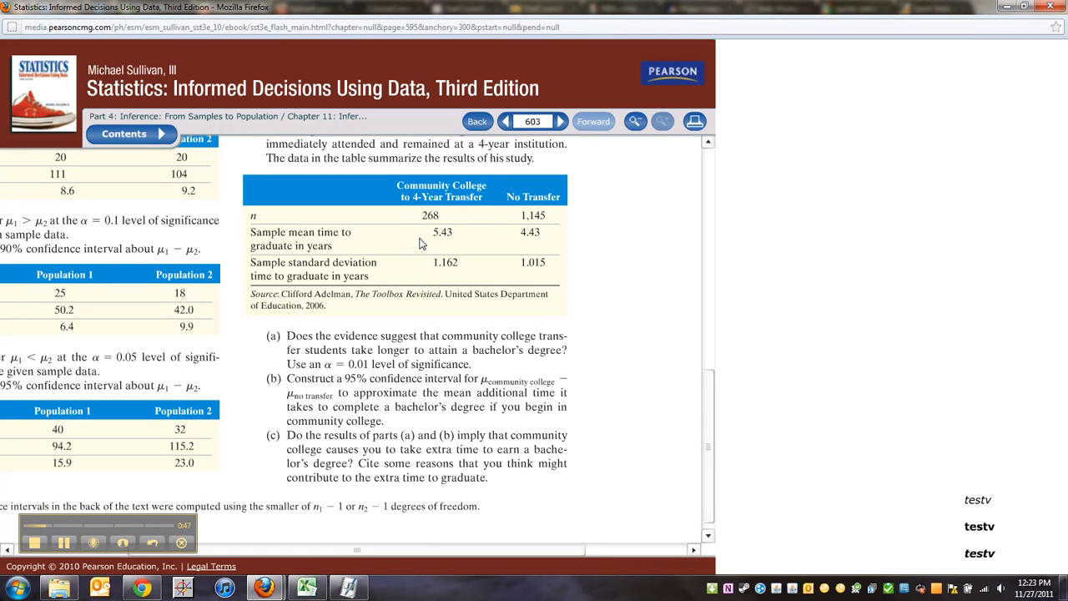
{"action": "mouse_move", "coordinate": [434, 209]}
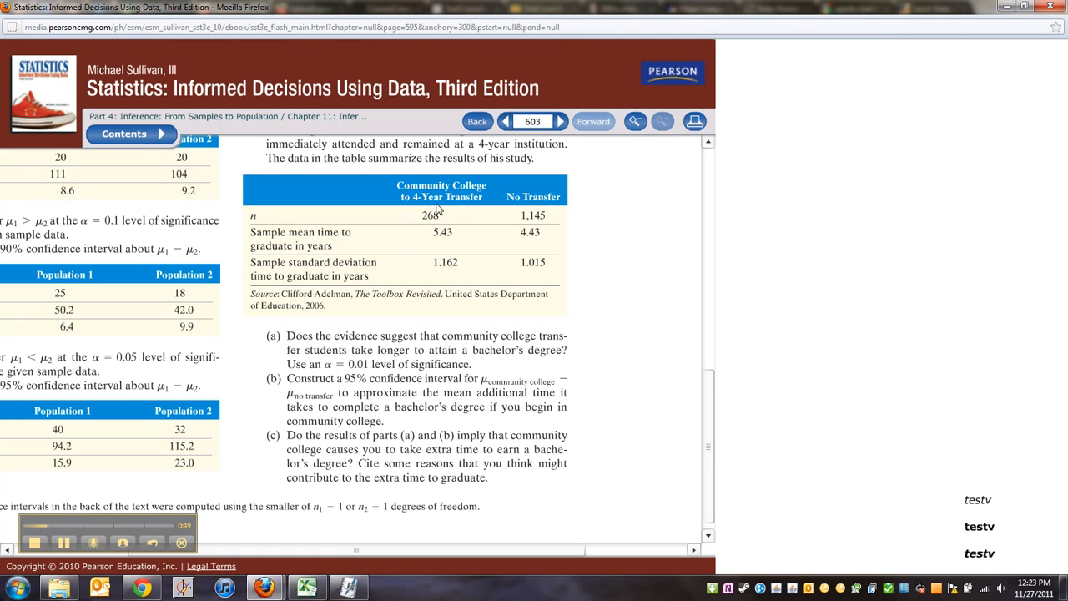
{"action": "mouse_move", "coordinate": [542, 225]}
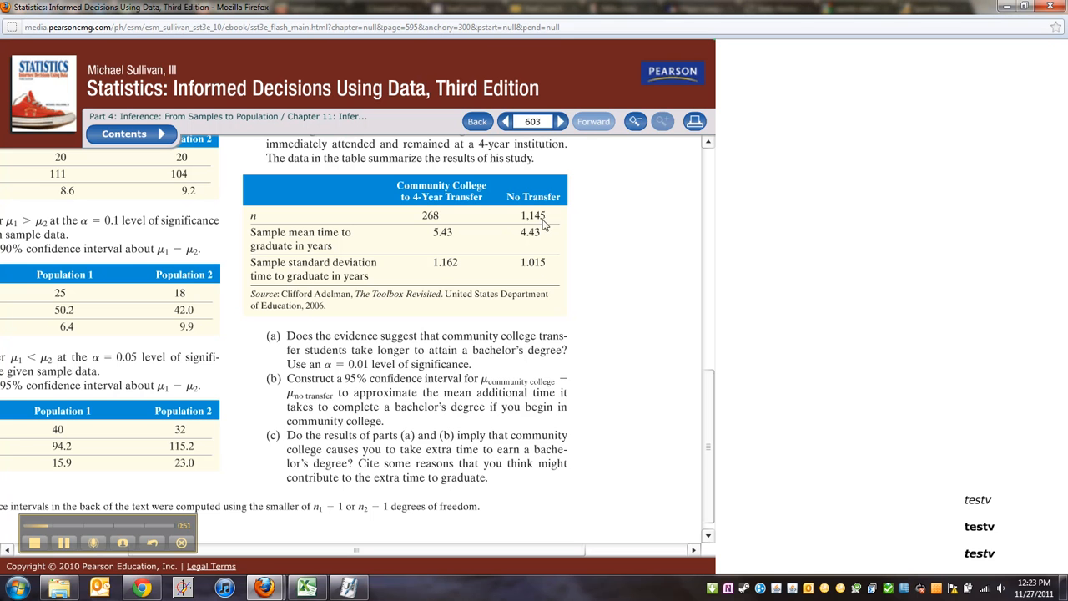
{"action": "mouse_move", "coordinate": [469, 245]}
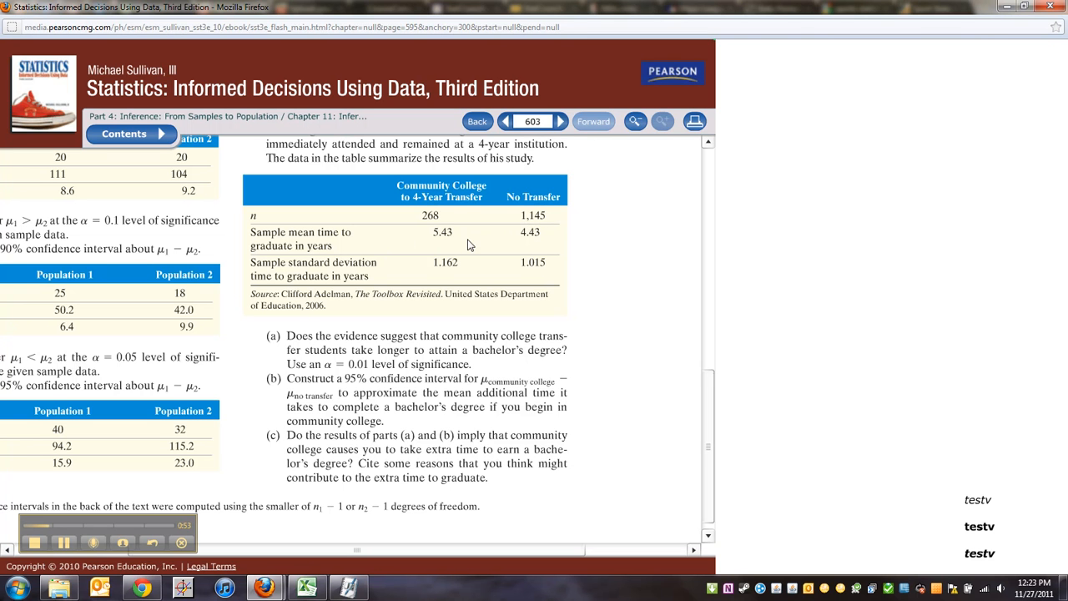
{"action": "mouse_move", "coordinate": [410, 360]}
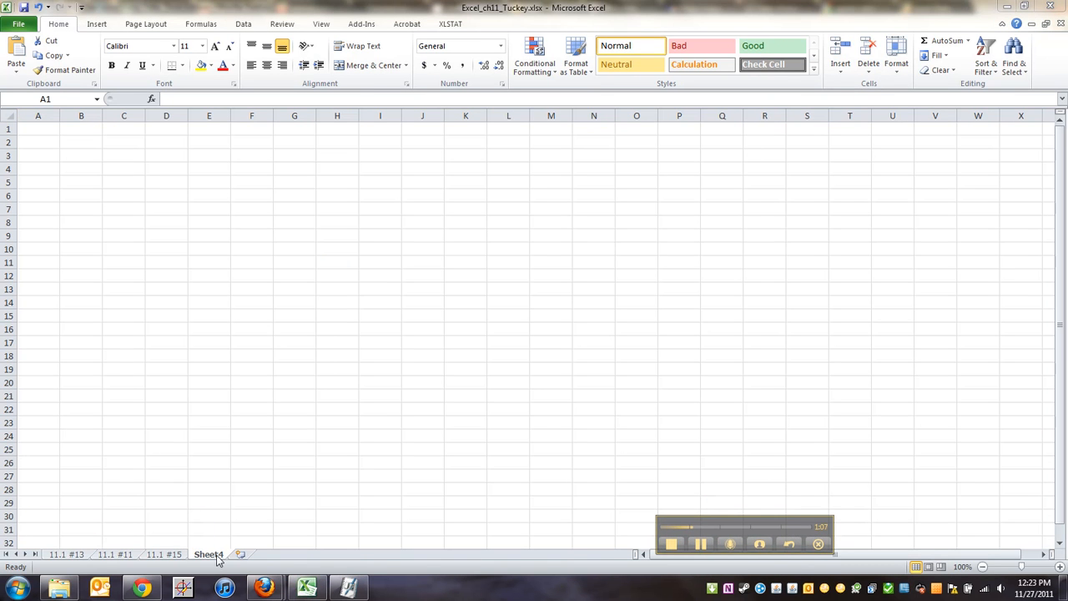
Begin renaming the Sheet4 tab to '11.2 #9'.
{"action": "double_click", "coordinate": [209, 555]}
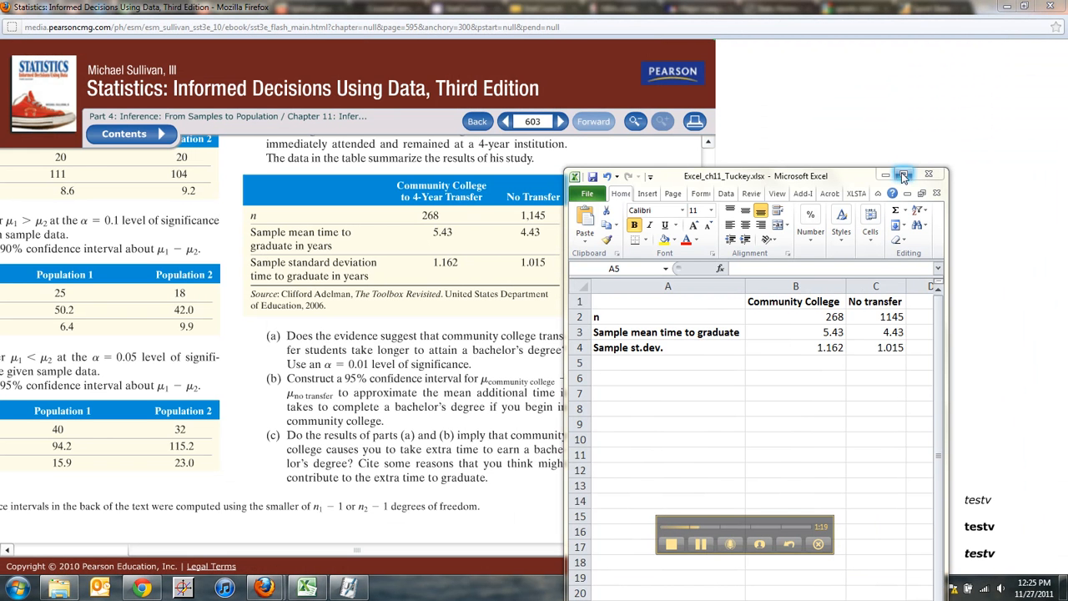
Maximize the Excel window and enter the 'Step 1:' heading in F1.
{"action": "left_click", "coordinate": [904, 176]}
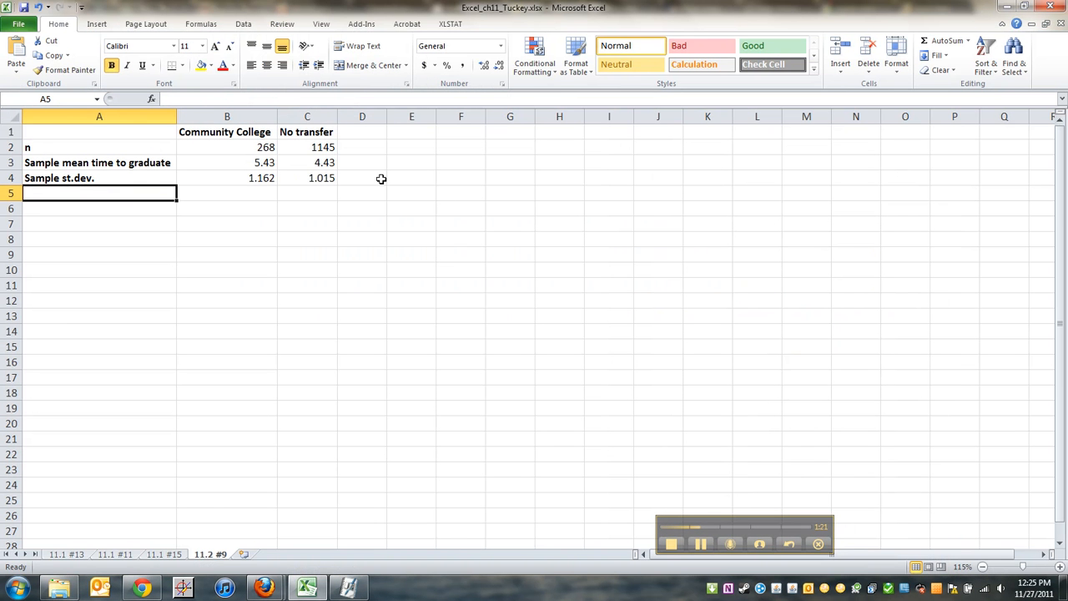
{"action": "left_click", "coordinate": [460, 131]}
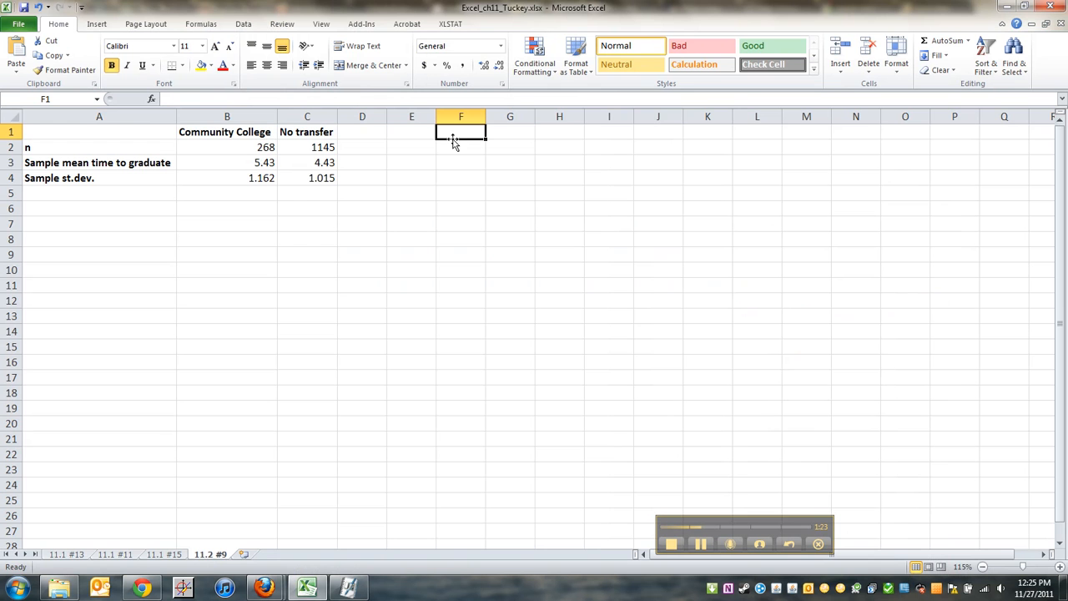
{"action": "type", "text": "Step 1:"}
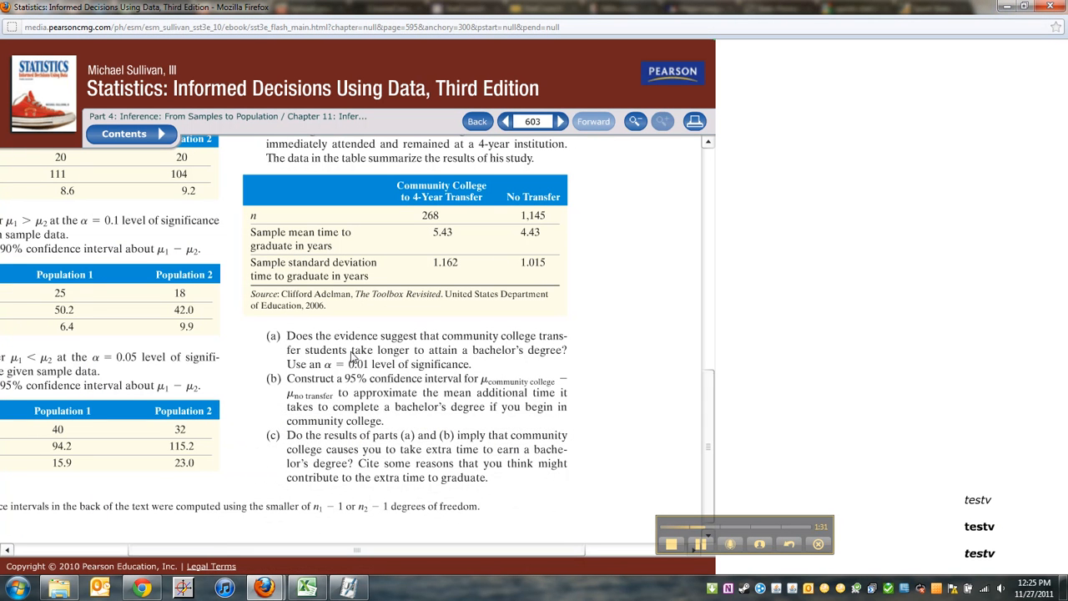
{"action": "mouse_move", "coordinate": [490, 342]}
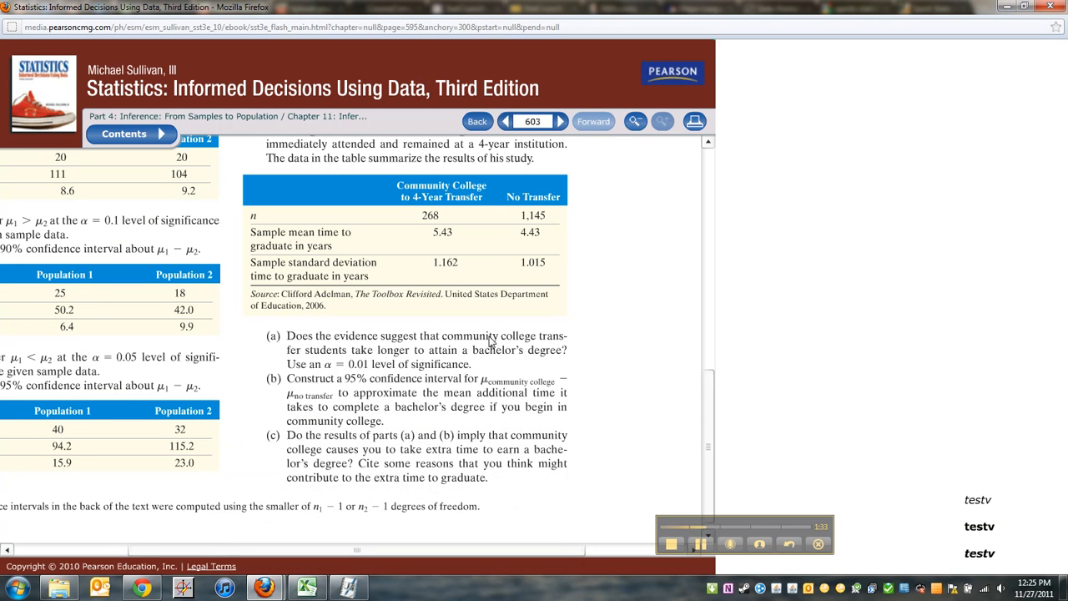
{"action": "mouse_move", "coordinate": [409, 359]}
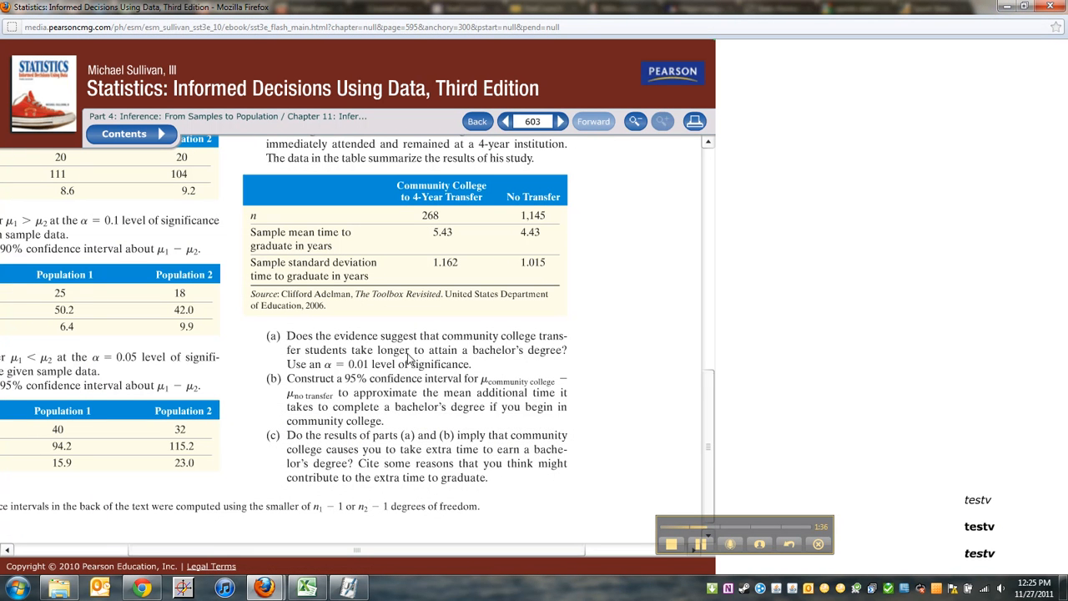
{"action": "mouse_move", "coordinate": [525, 353]}
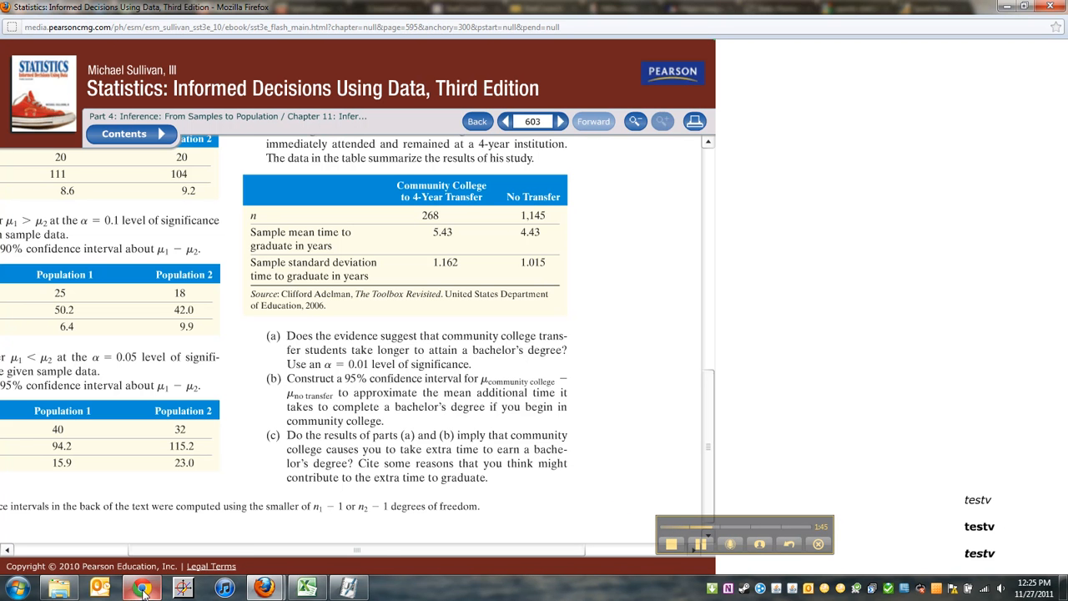
Enter 'Null' and 'H0: mean (community college) = mean (no transfer)' in row 2.
{"action": "left_click", "coordinate": [308, 588]}
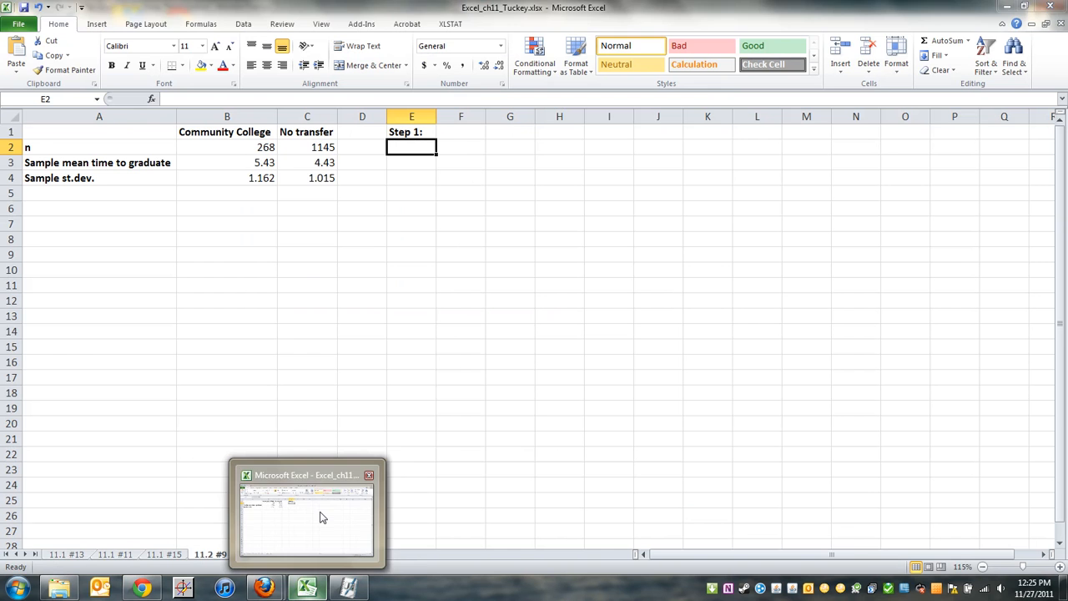
{"action": "type", "text": "Null"}
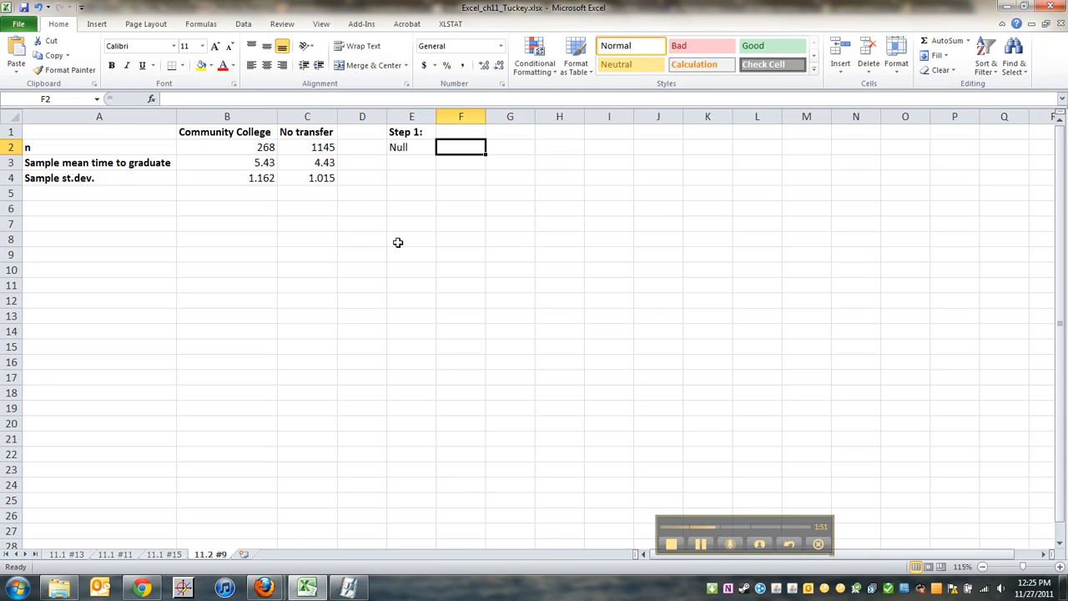
{"action": "type", "text": "H0"}
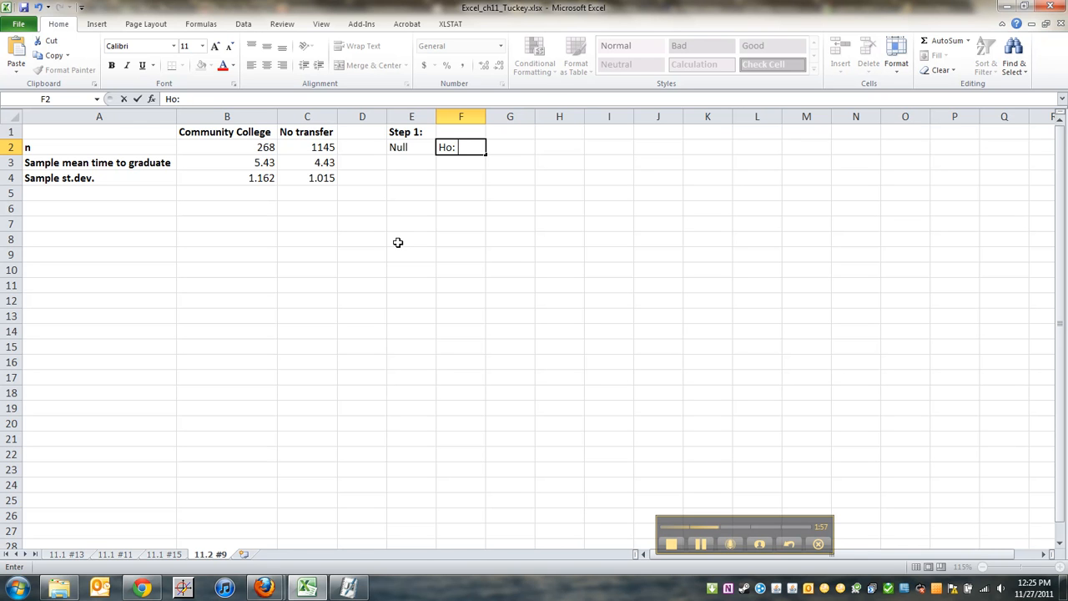
{"action": "type", "text": "mean"}
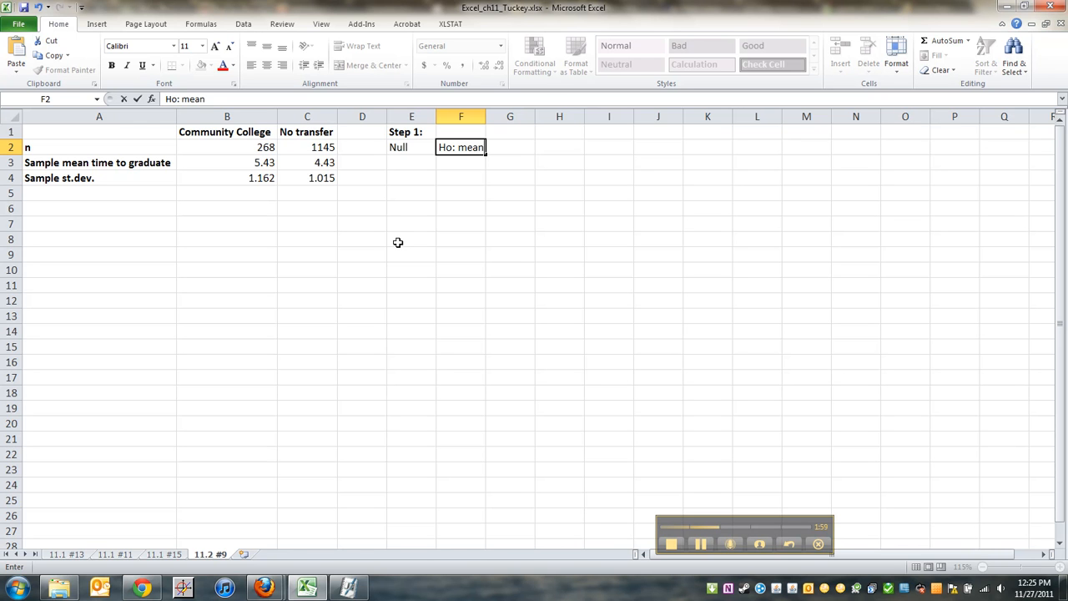
{"action": "type", "text": "(community C"}
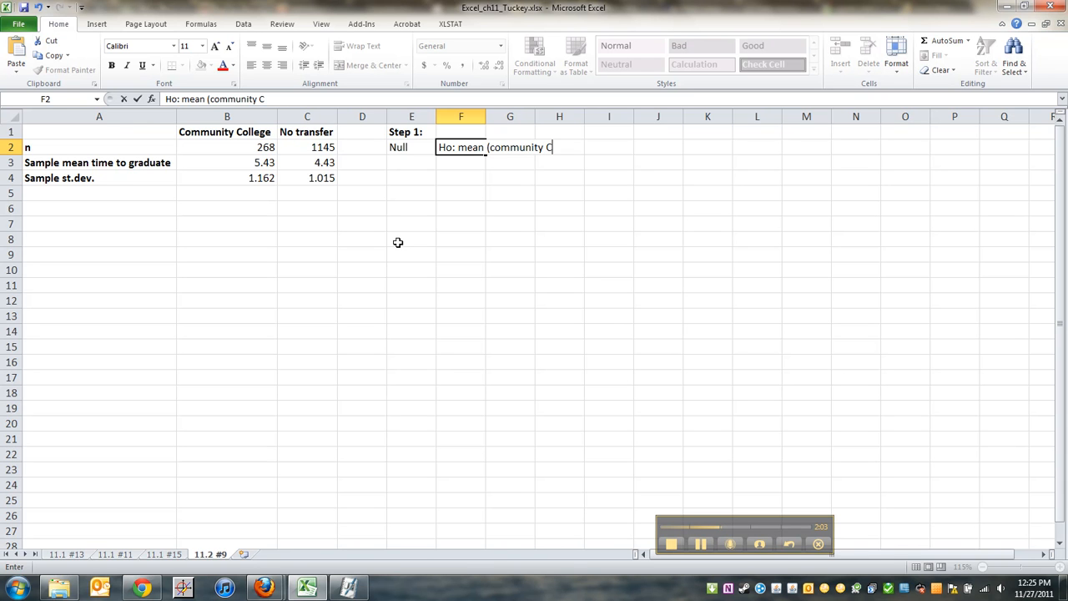
{"action": "type", "text": "ollege) = mean ("}
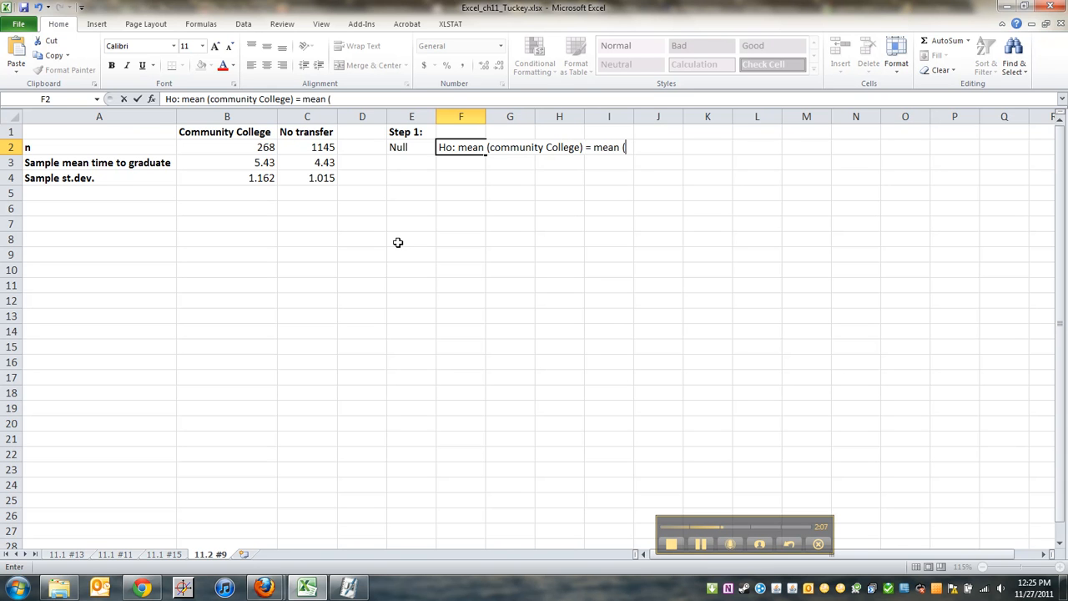
{"action": "type", "text": "no transfer)"}
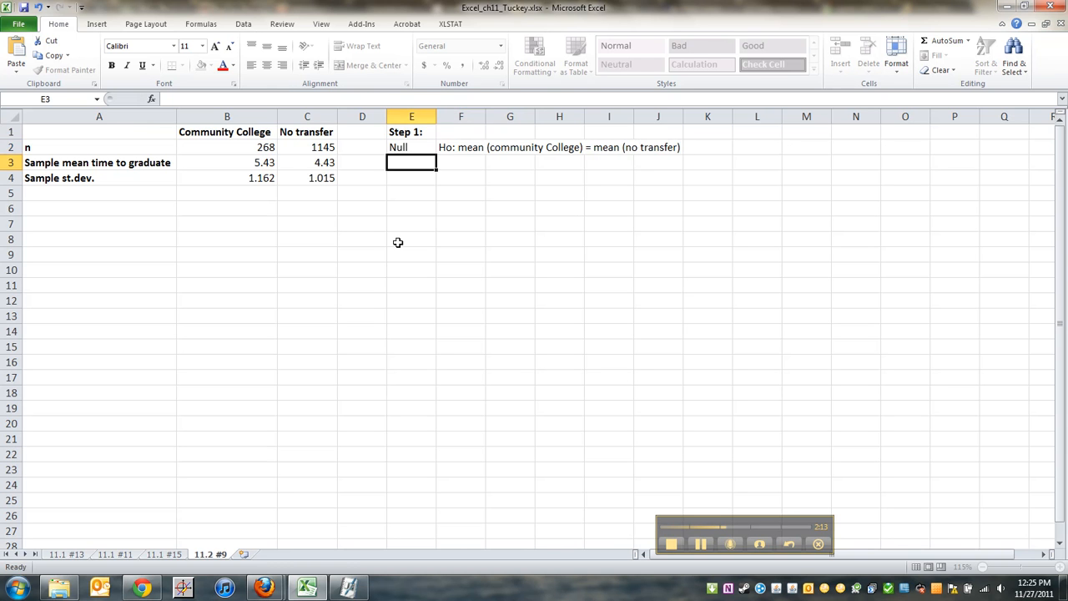
Enter 'Alternative' and 'H1: mean (community college) > mean (no transfer)' in row 3.
{"action": "type", "text": "Alternativ"}
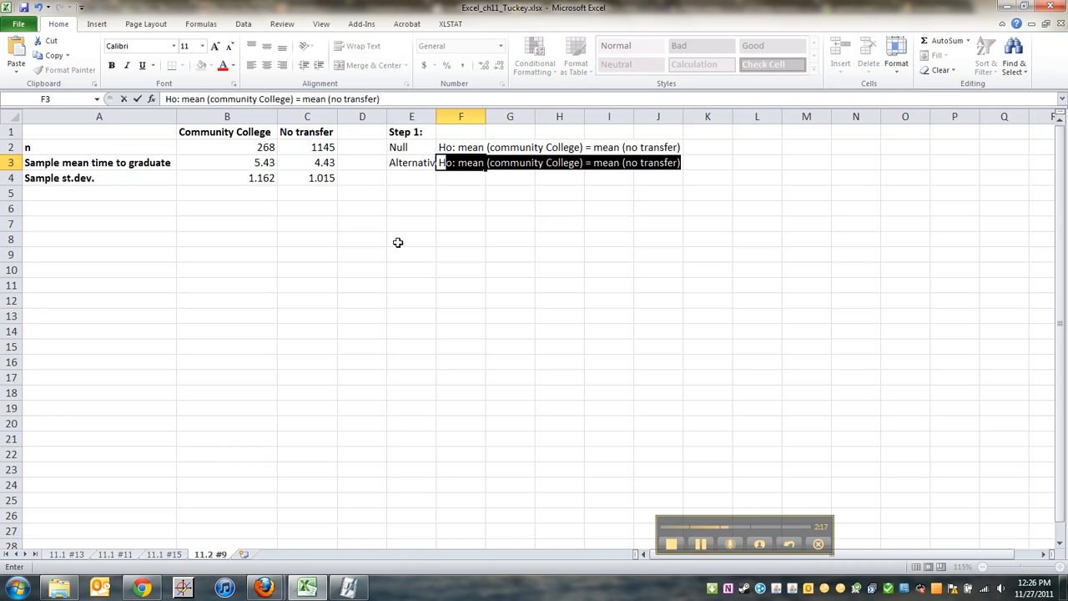
{"action": "type", "text": "H1: me"}
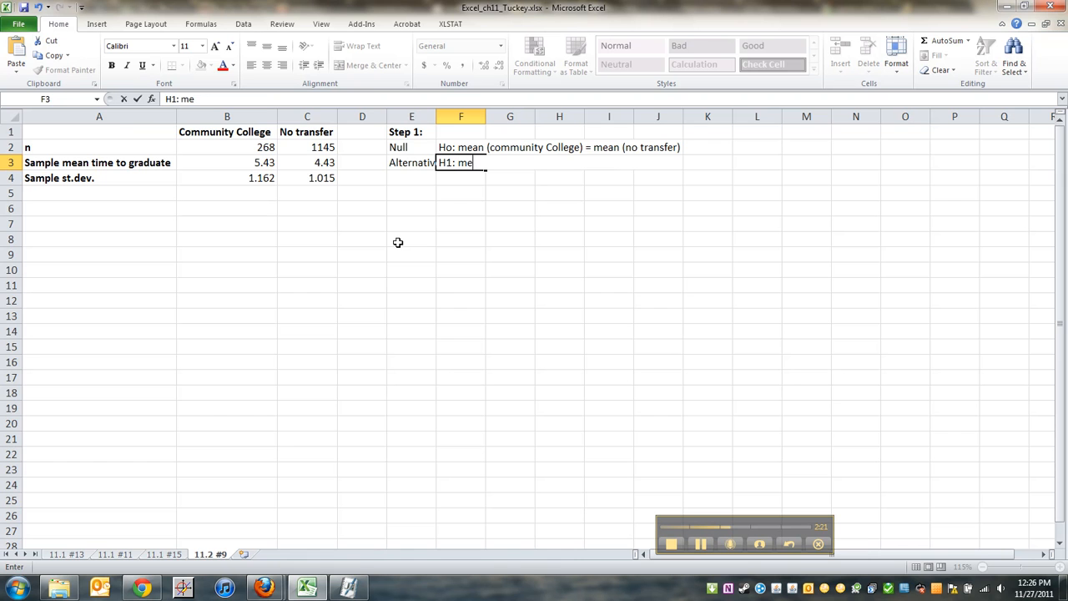
{"action": "type", "text": "an (co"}
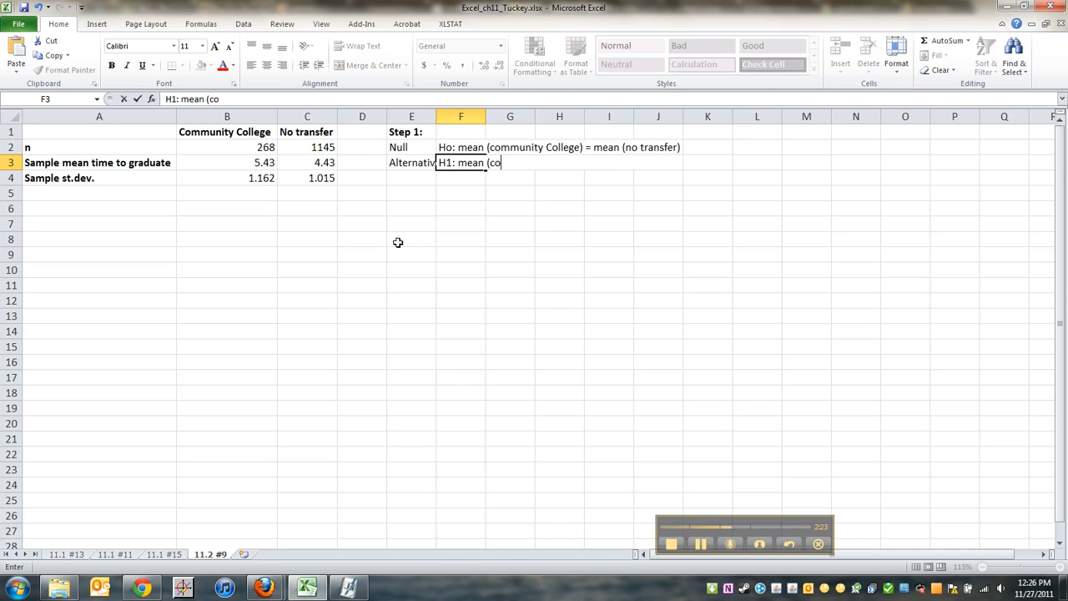
{"action": "type", "text": "mmunity c"}
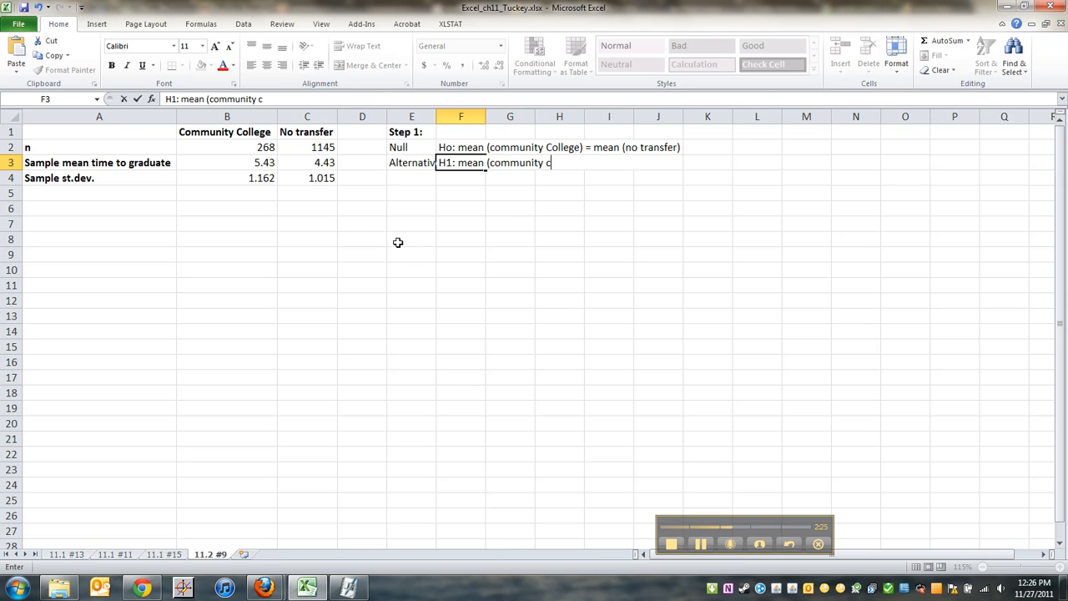
{"action": "type", "text": "ollege)>"}
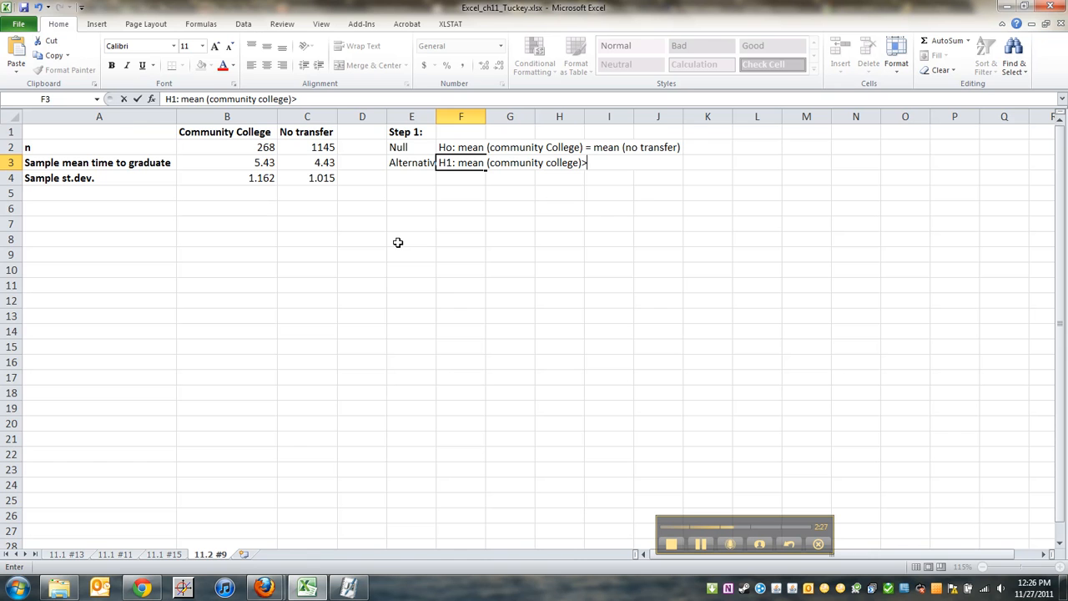
{"action": "type", "text": "mean"}
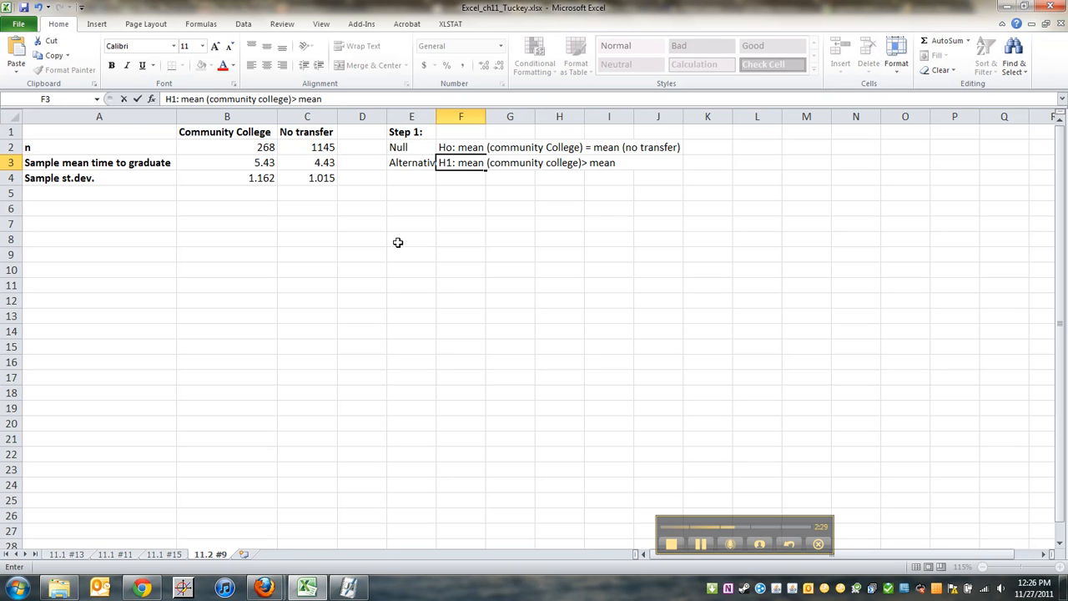
{"action": "type", "text": "(no trans"}
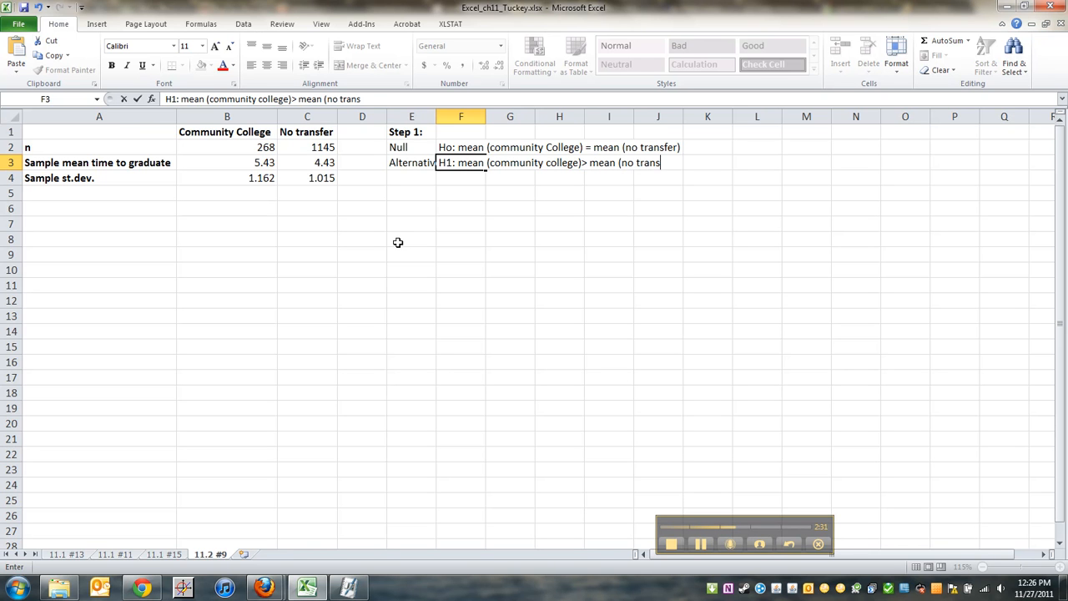
{"action": "type", "text": "fer)"}
{"action": "left_click", "coordinate": [411, 193]}
{"action": "type", "text": "Step 2"}
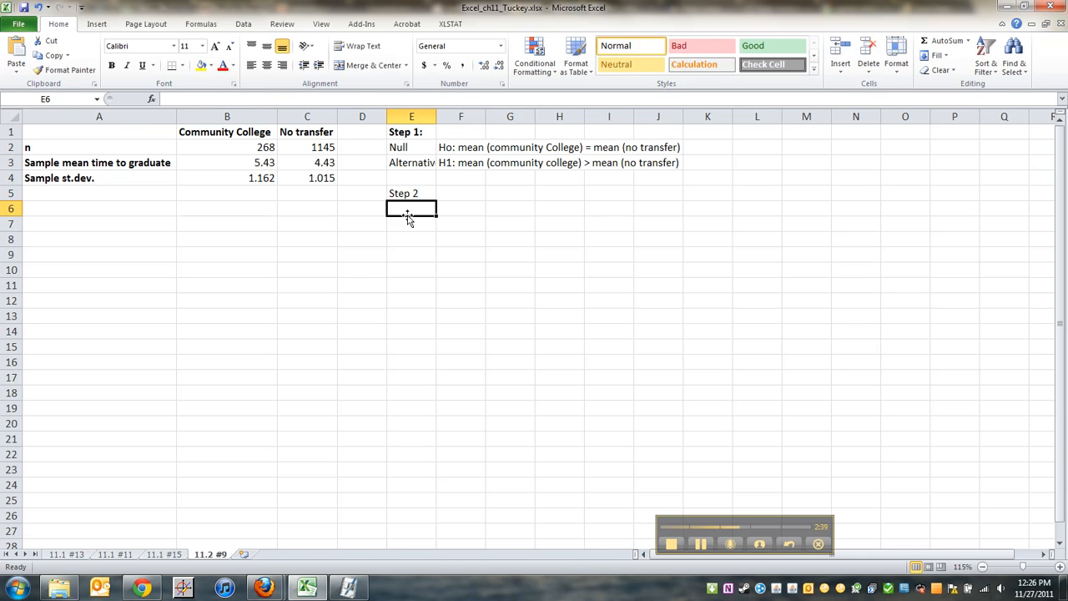
Bold the E5 label so it reads 'Step 2:'.
{"action": "left_click", "coordinate": [411, 193]}
{"action": "type", "text": ":"}
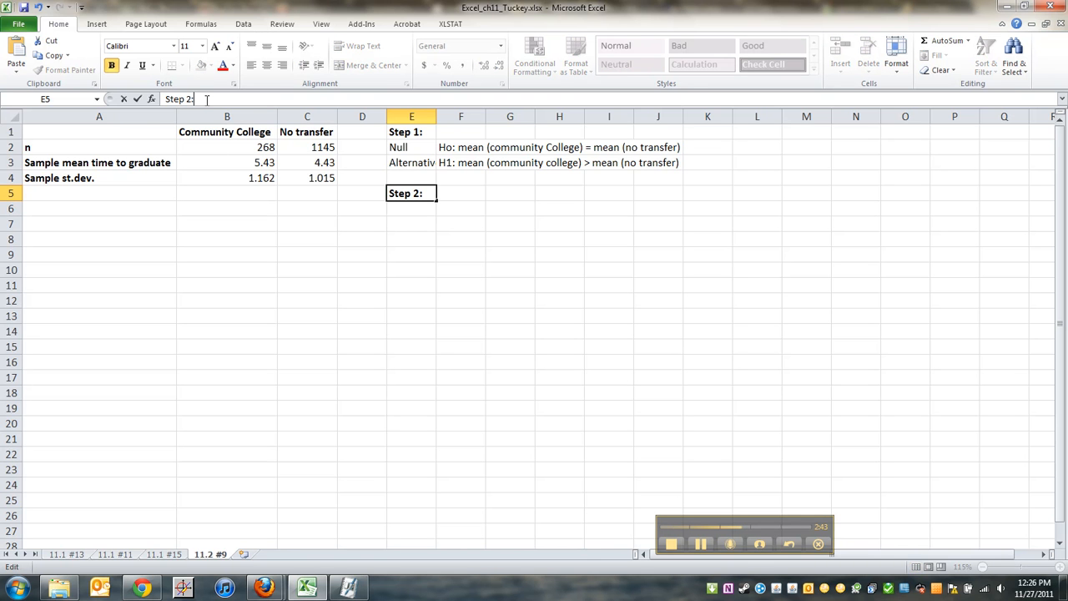
{"action": "key", "text": "Return"}
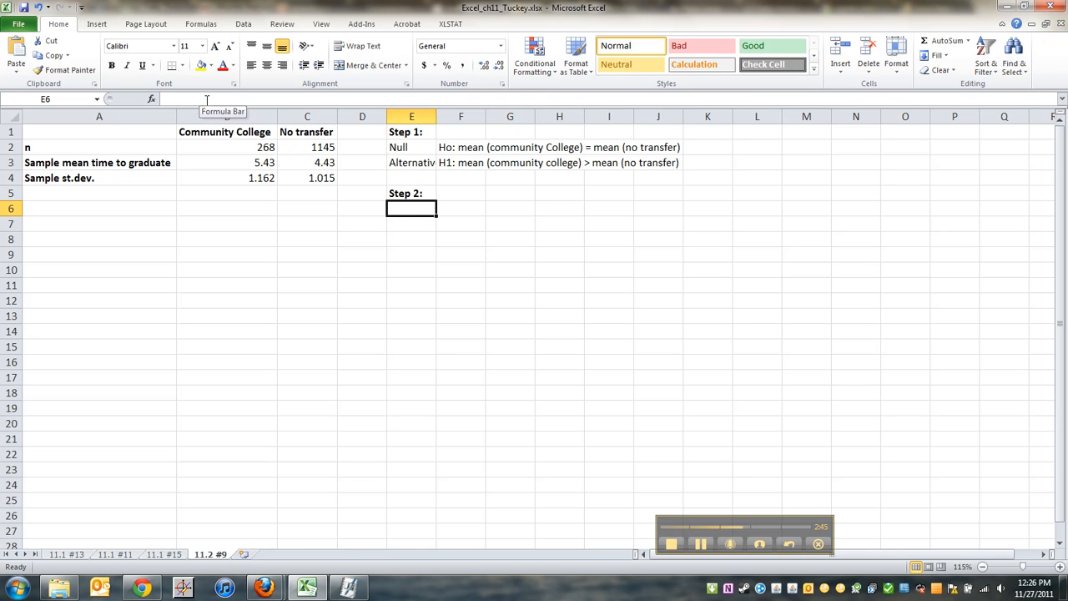
{"action": "mouse_move", "coordinate": [859, 8]}
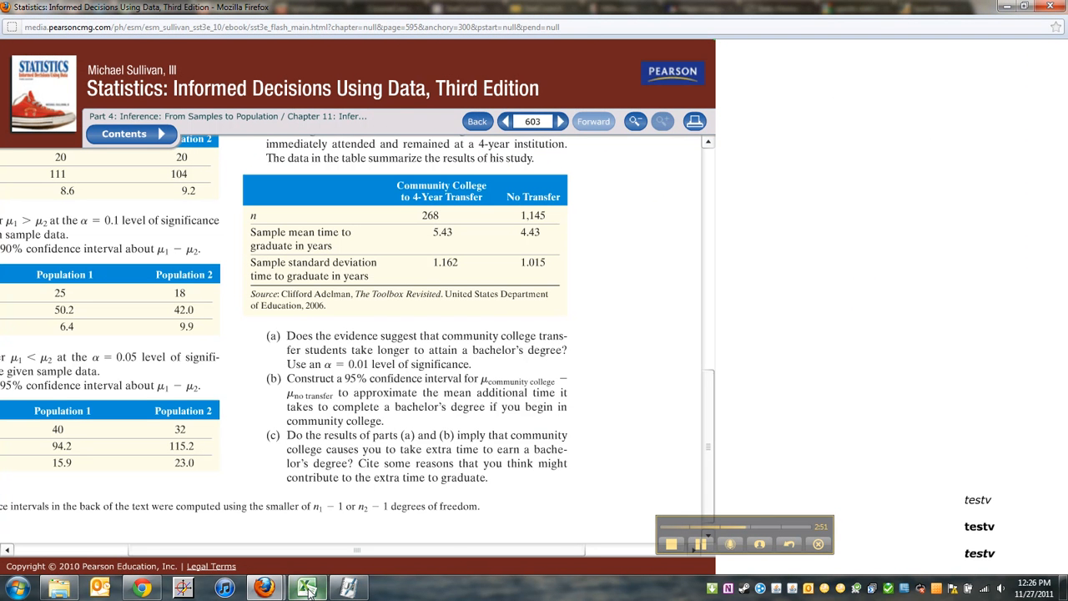
Switch to the workbook to record alpha = 0.01 under Step 2.
{"action": "left_click", "coordinate": [306, 587]}
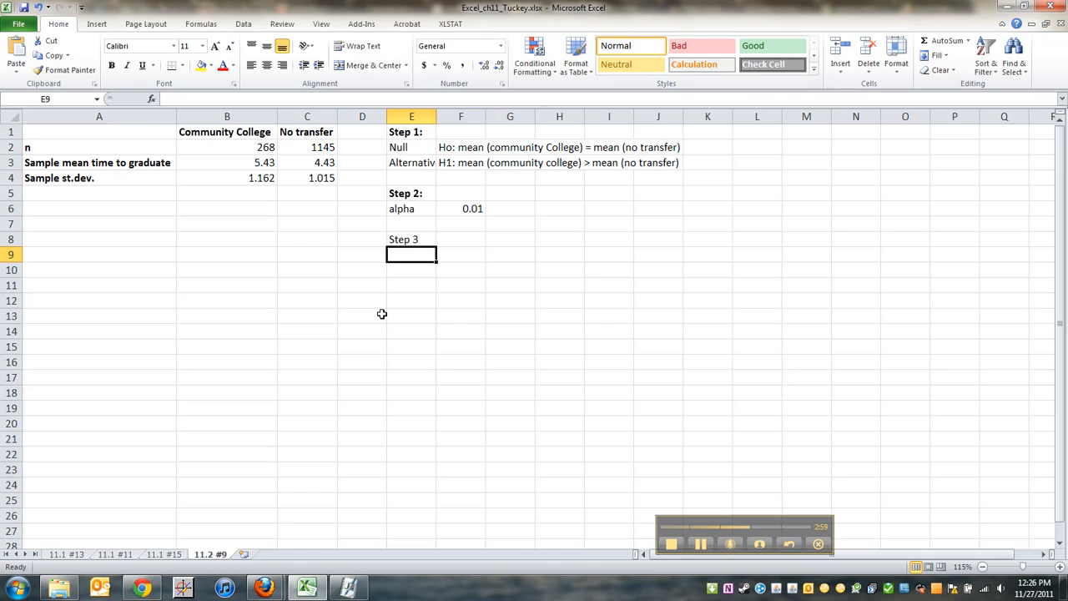
Add a colon to the Step 3 label in E8, making it 'Step 3:'.
{"action": "left_click", "coordinate": [412, 240]}
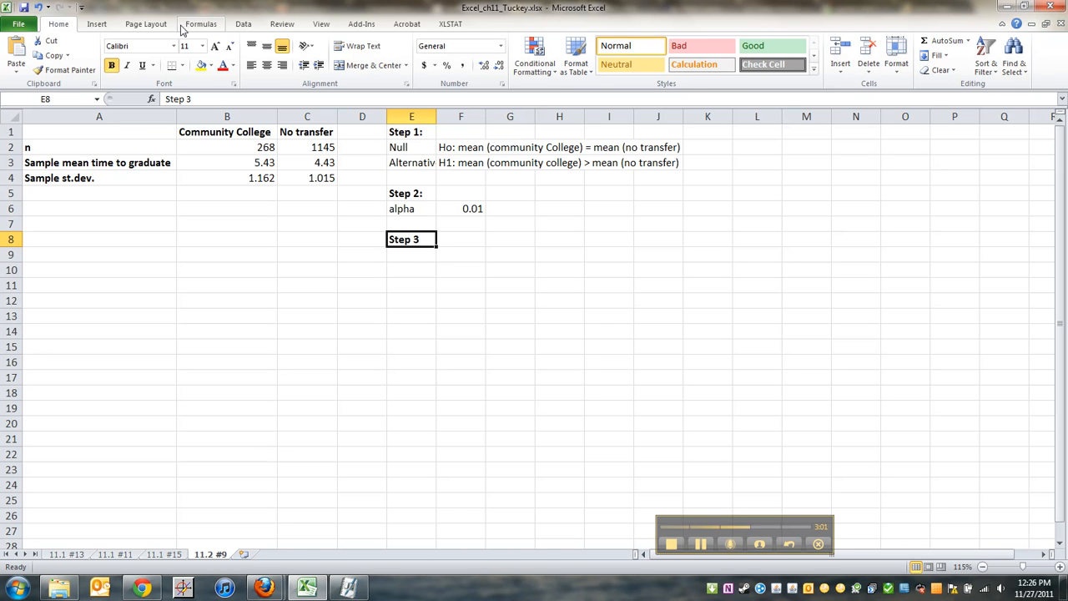
{"action": "type", "text": ":"}
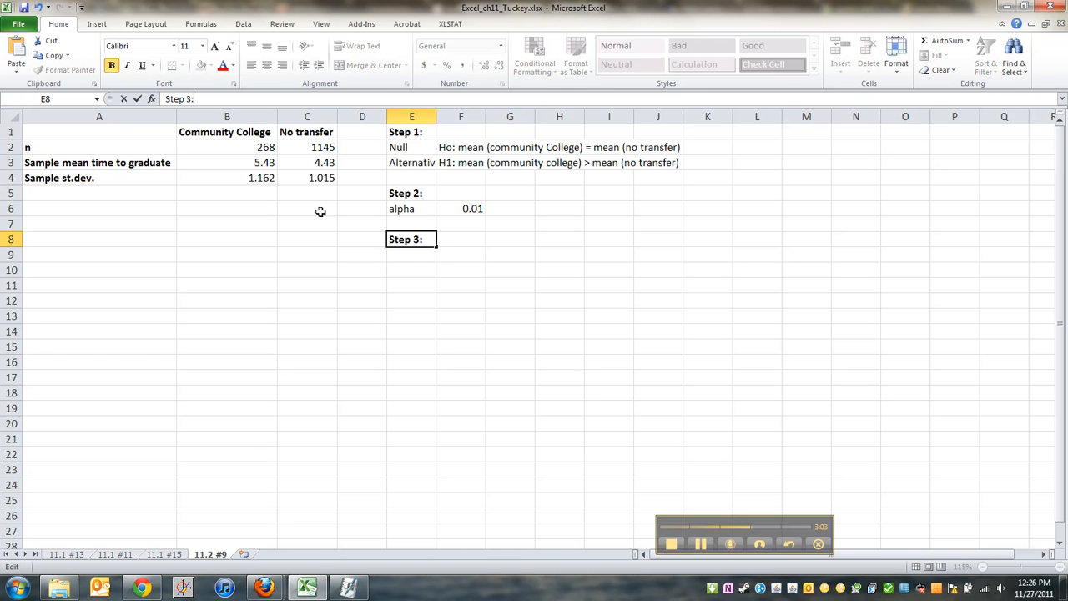
{"action": "mouse_move", "coordinate": [709, 504]}
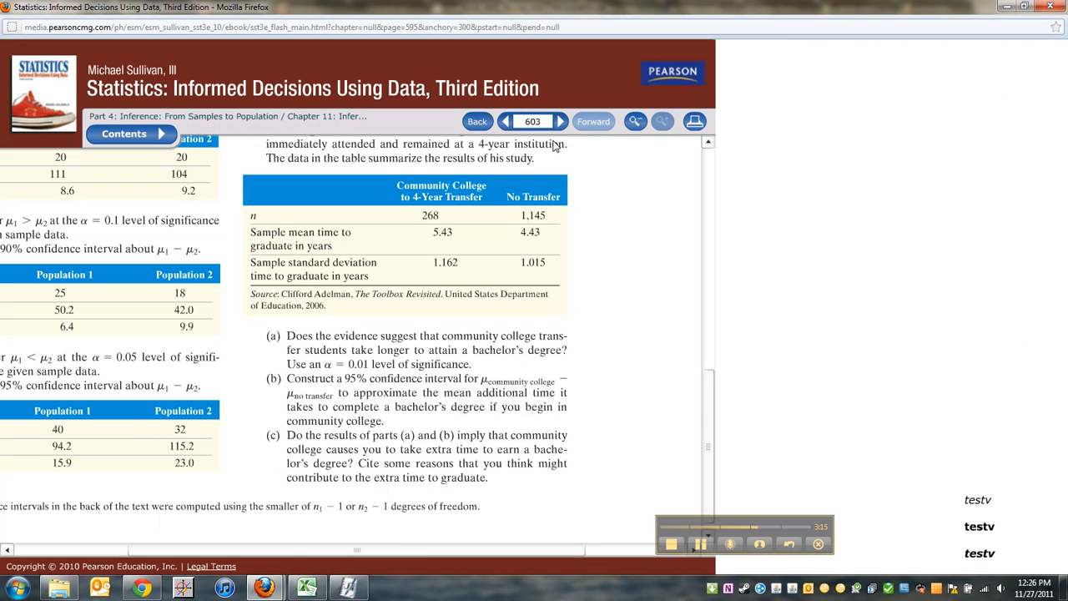
View the Step 3 test statistic formula on eText page 597, then bring Excel forward.
{"action": "left_click", "coordinate": [478, 122]}
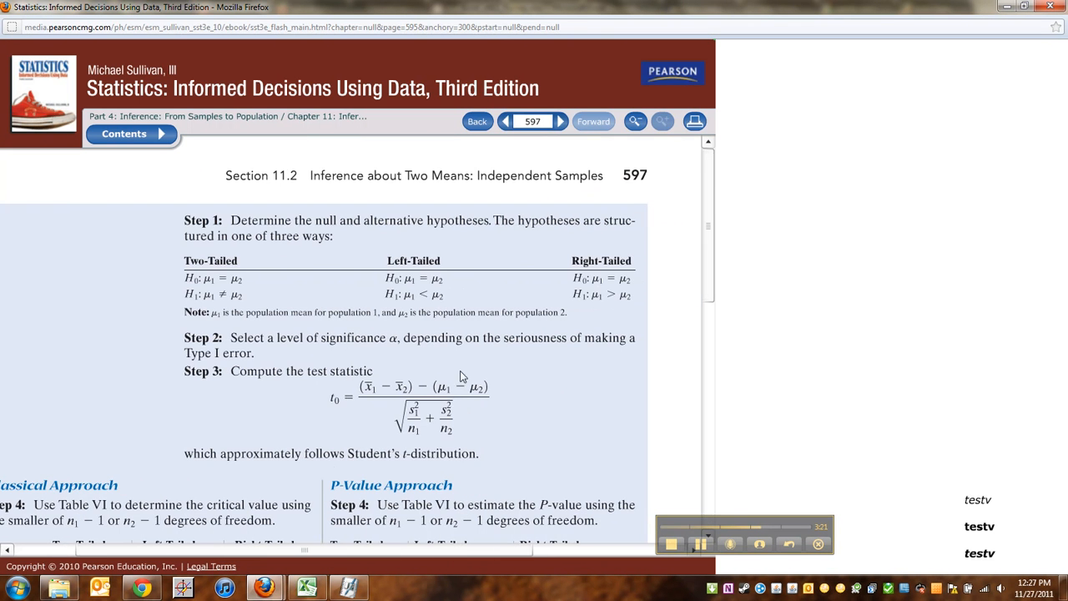
{"action": "mouse_move", "coordinate": [409, 457]}
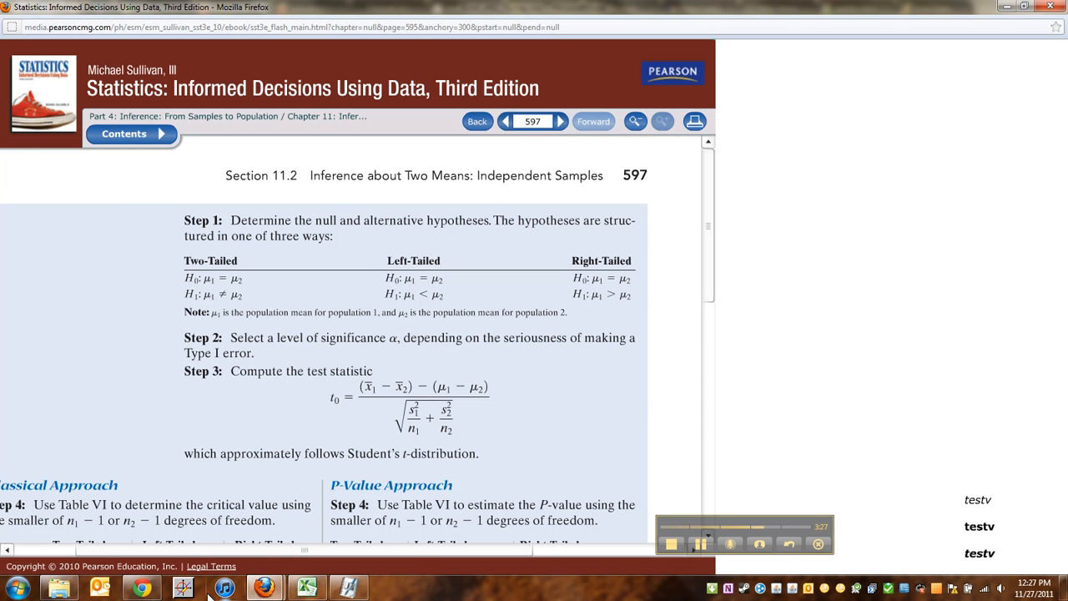
{"action": "left_click", "coordinate": [307, 588]}
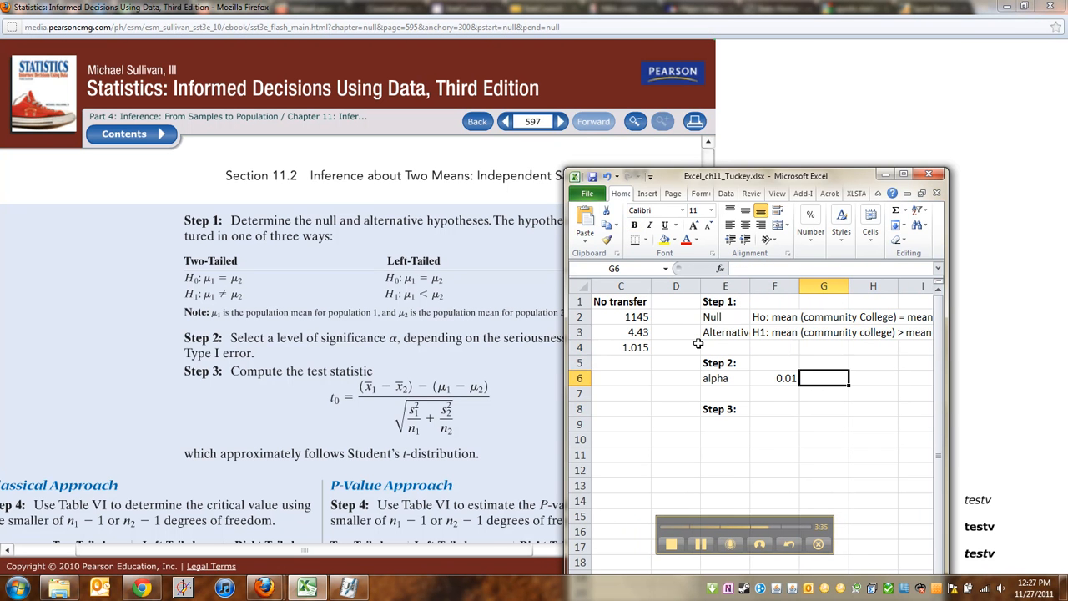
Label E9 't_o, test statistic', widen column E, and begin the formula '=(' in F9.
{"action": "left_click", "coordinate": [724, 423]}
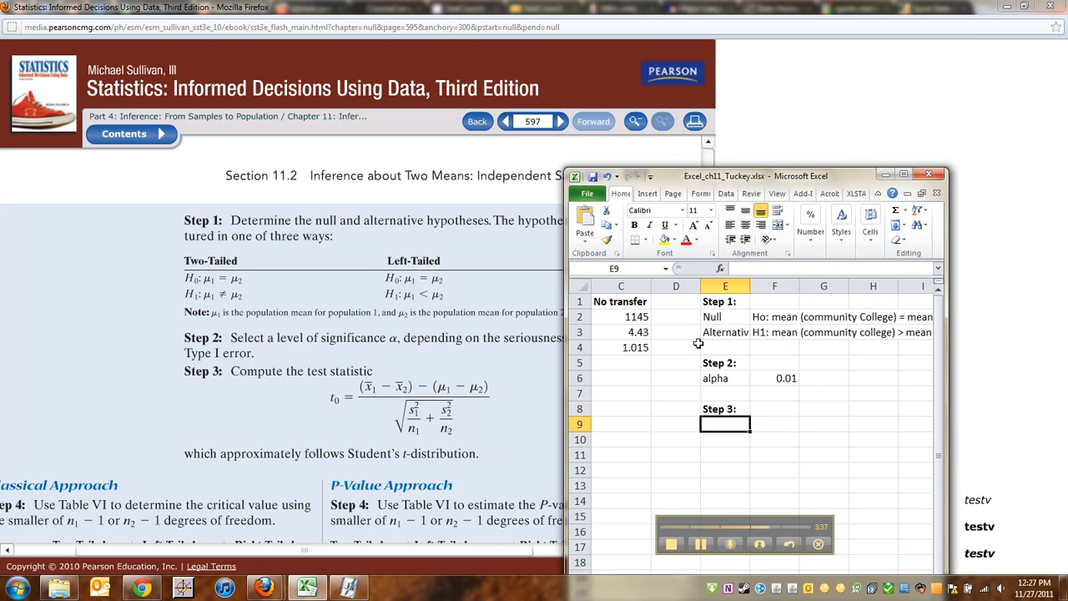
{"action": "type", "text": "t_o"}
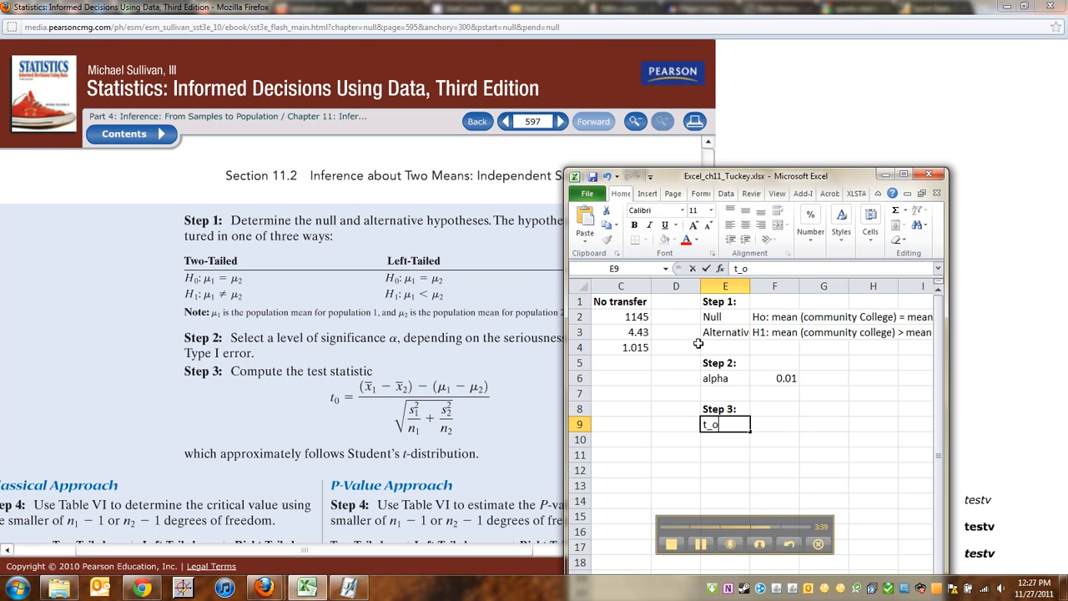
{"action": "type", "text": ", test stat"}
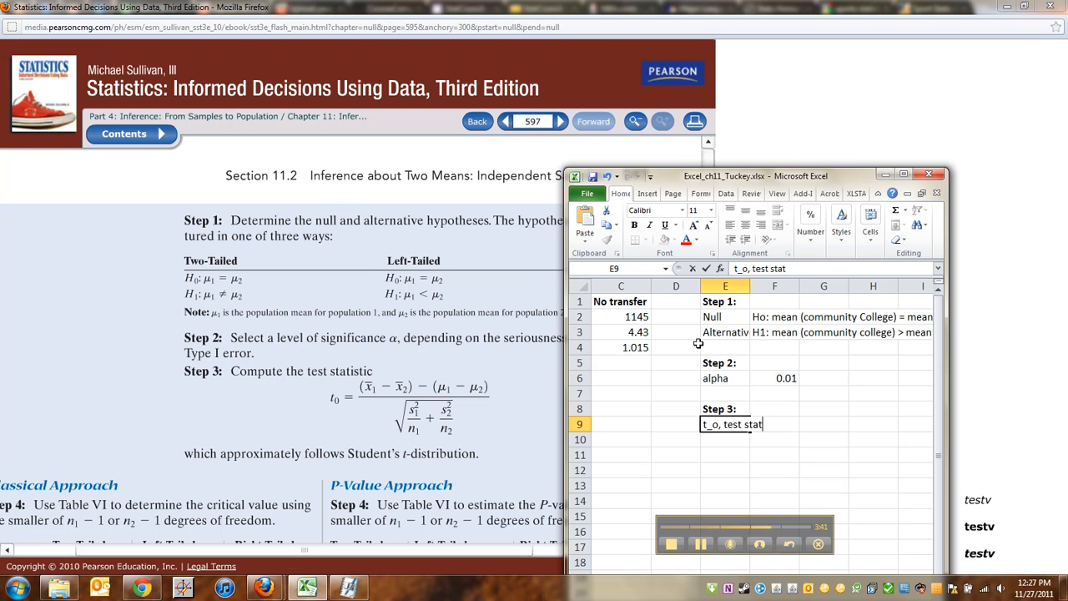
{"action": "key", "text": "Return"}
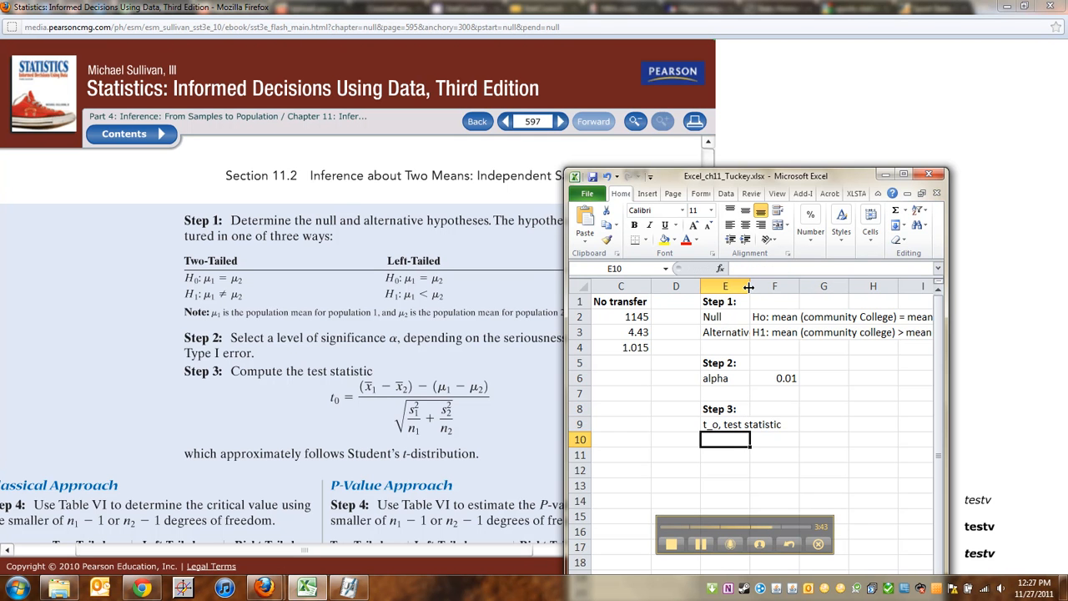
{"action": "left_click_drag", "start_coordinate": [749, 286], "coordinate": [785, 286]}
{"action": "type", "text": "="}
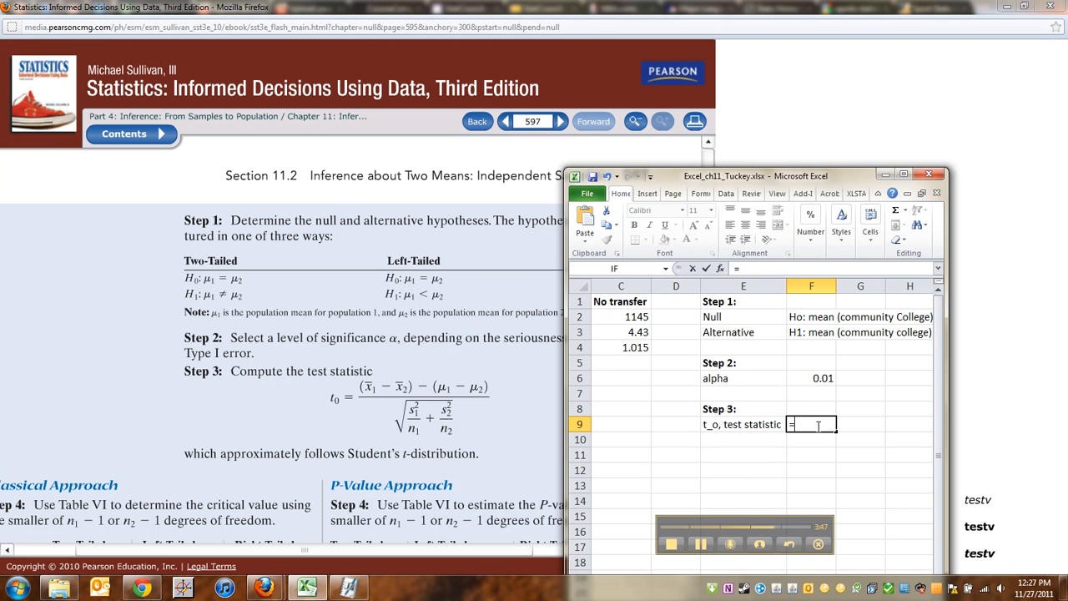
{"action": "type", "text": "("}
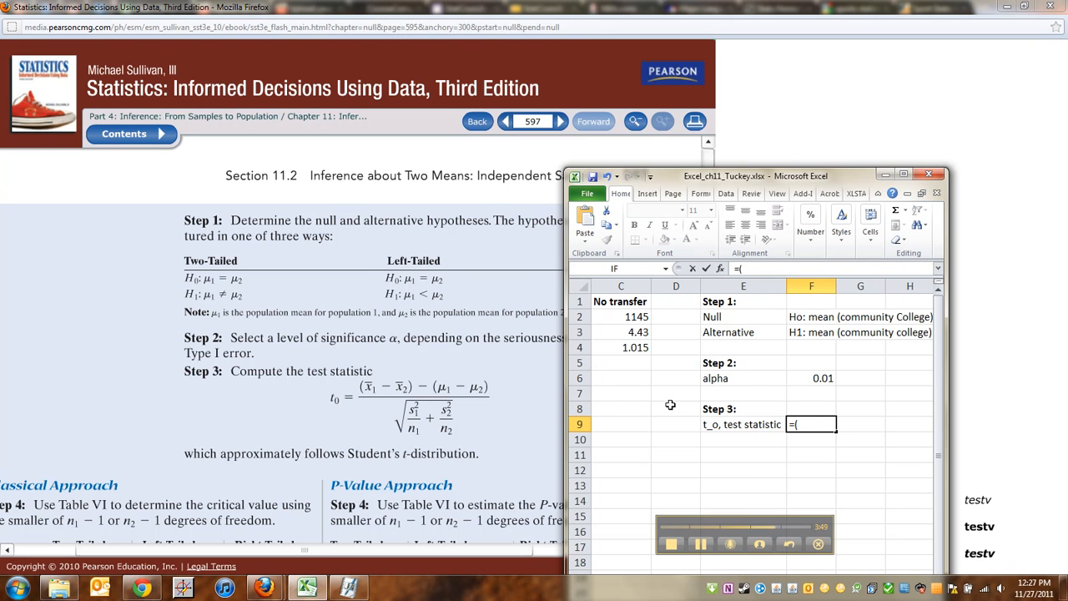
{"action": "mouse_move", "coordinate": [438, 392]}
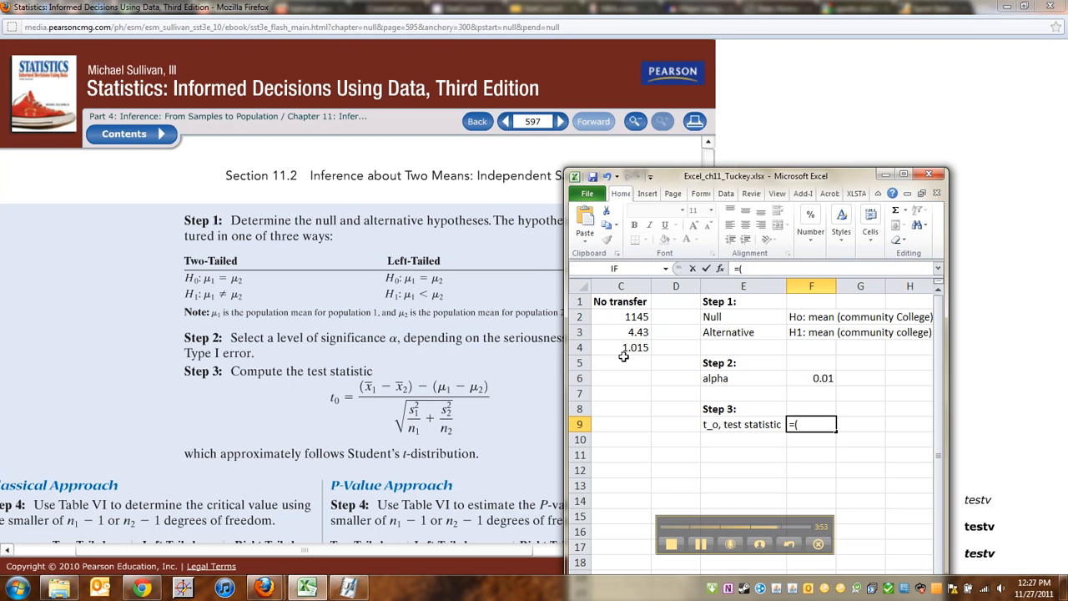
{"action": "mouse_move", "coordinate": [961, 249]}
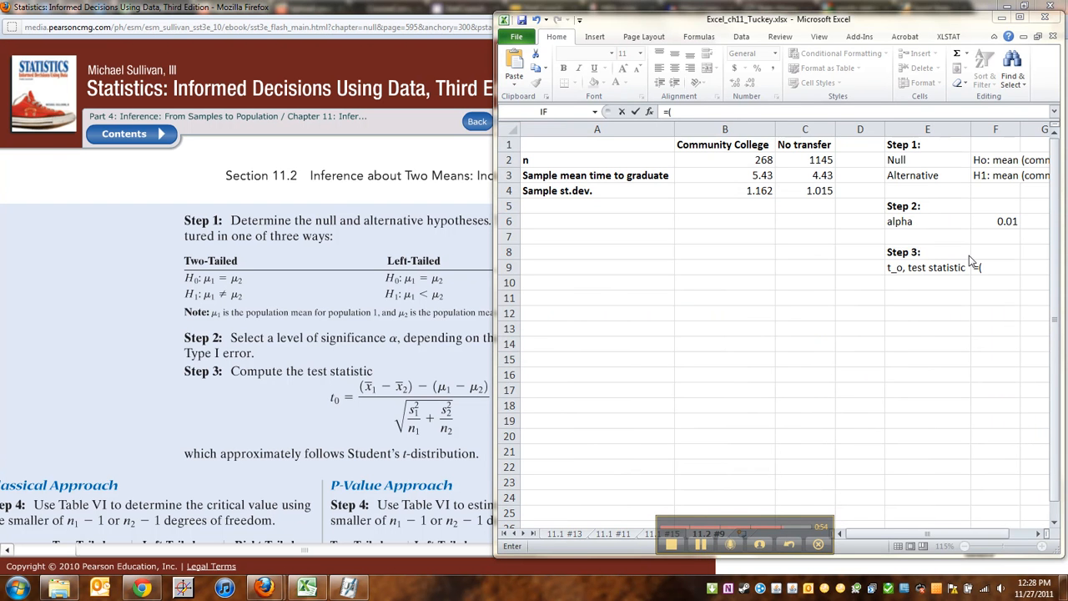
Enter the mean difference (B3-C3) in F9 and begin the SQRT denominator.
{"action": "left_click", "coordinate": [996, 267]}
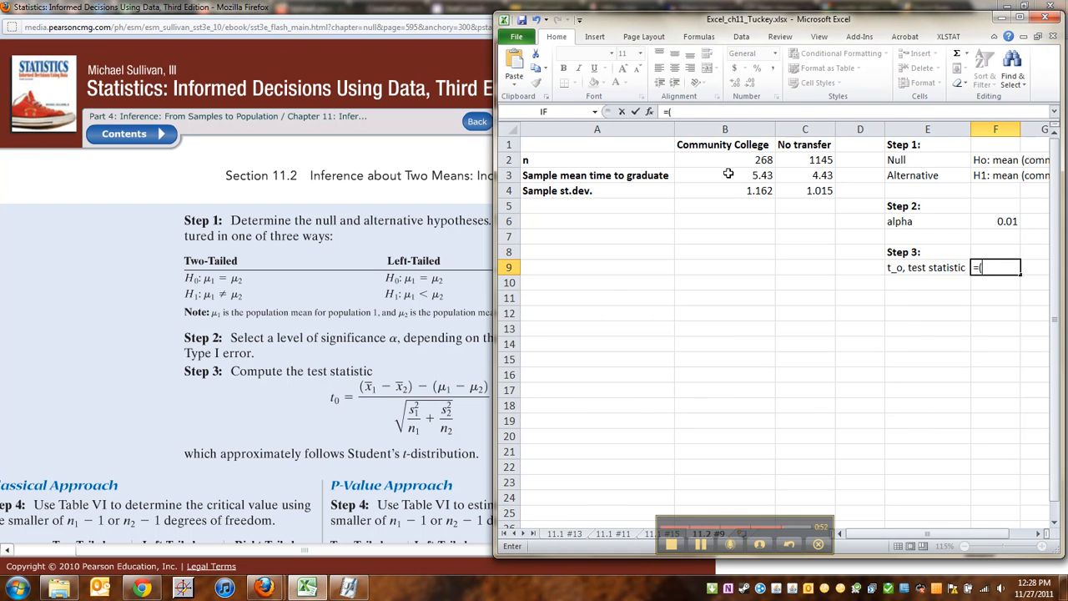
{"action": "left_click", "coordinate": [724, 175]}
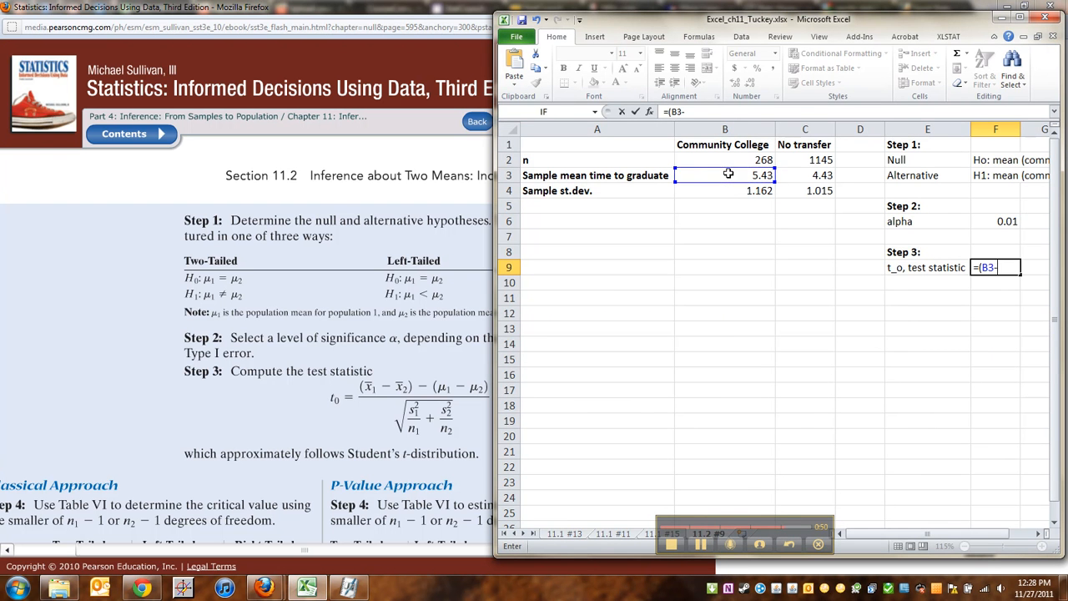
{"action": "left_click", "coordinate": [804, 175]}
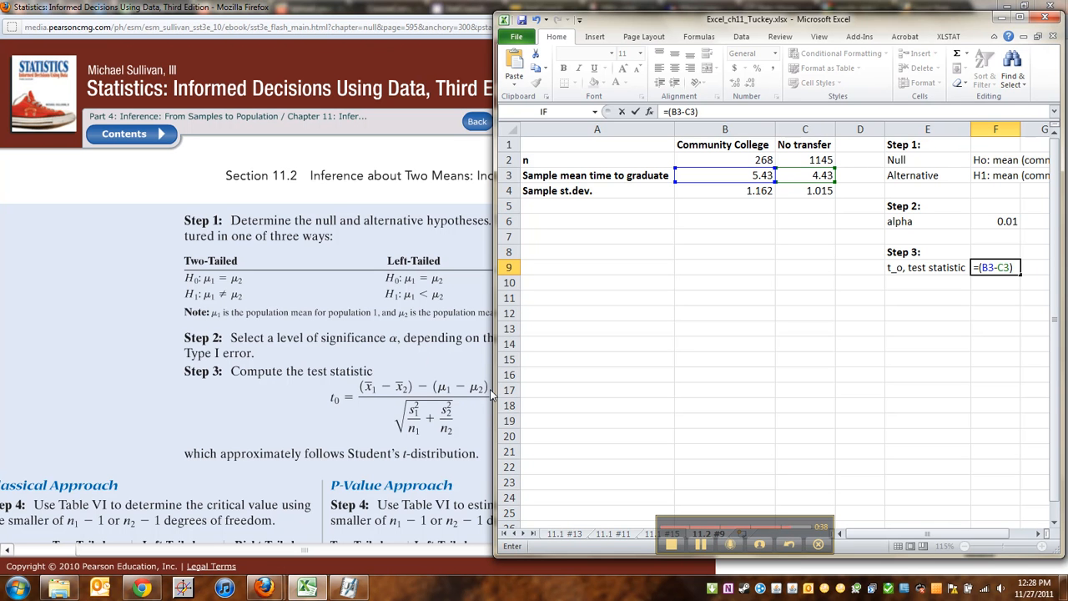
{"action": "type", "text": "/"}
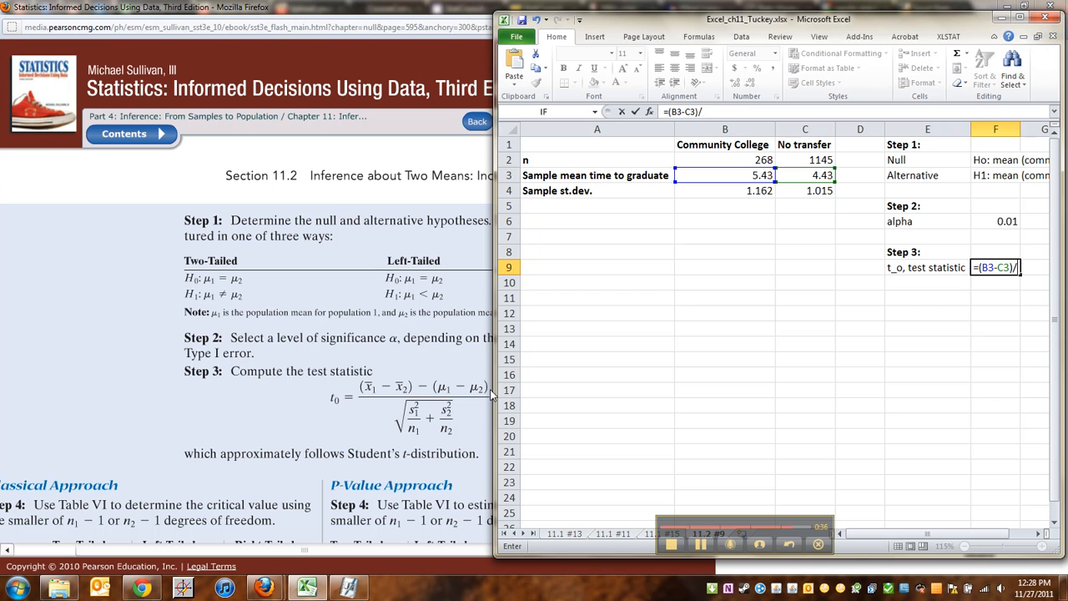
{"action": "type", "text": "SQRT"}
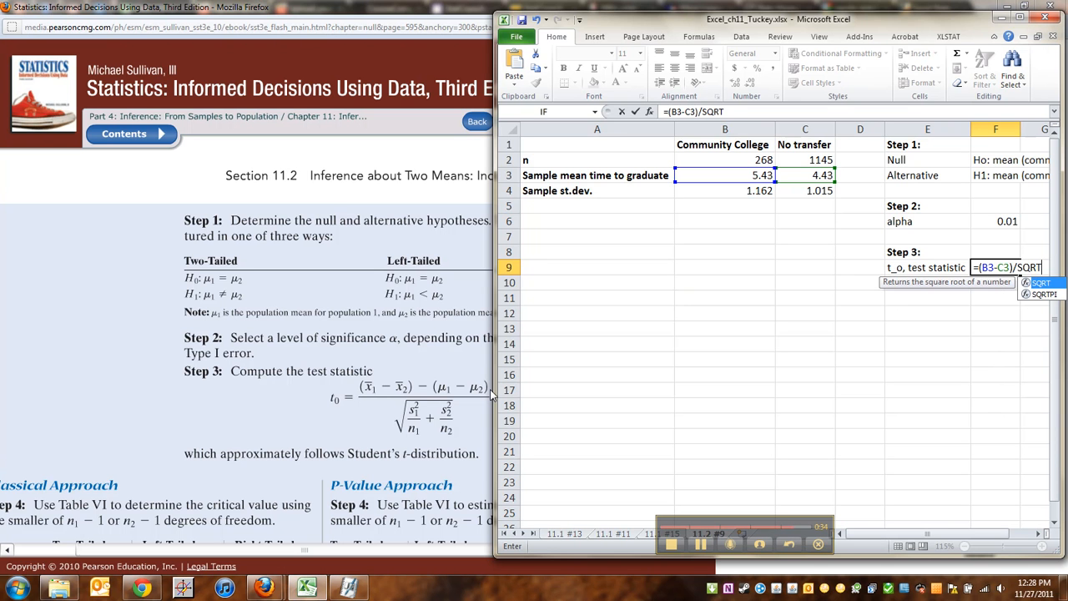
{"action": "type", "text": "("}
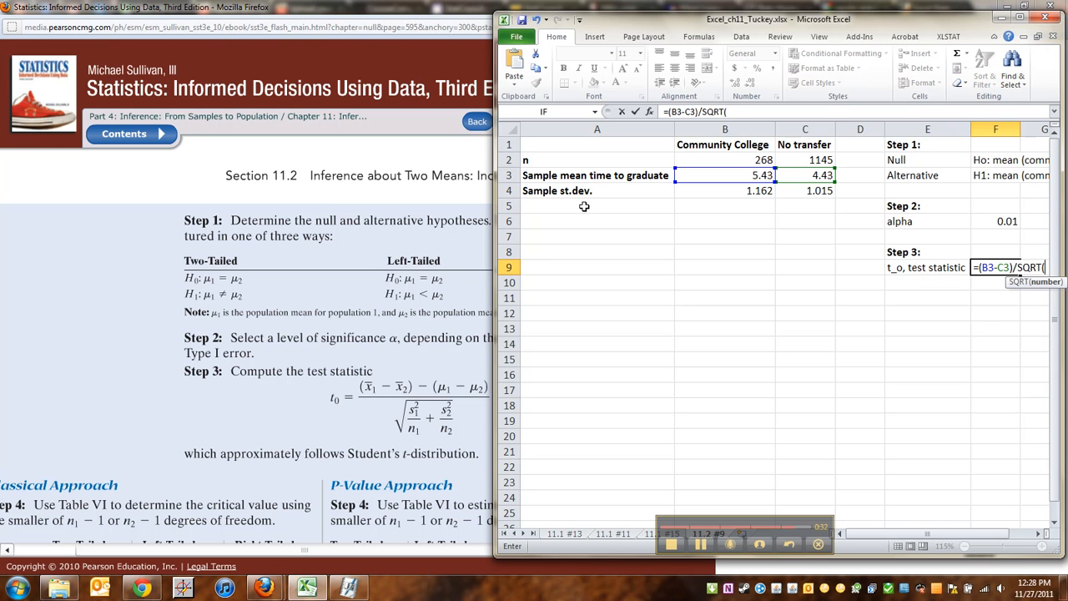
Add the variance terms B4^2/B2+C4^2/C2 under the square root and maximize the window.
{"action": "left_click", "coordinate": [724, 206]}
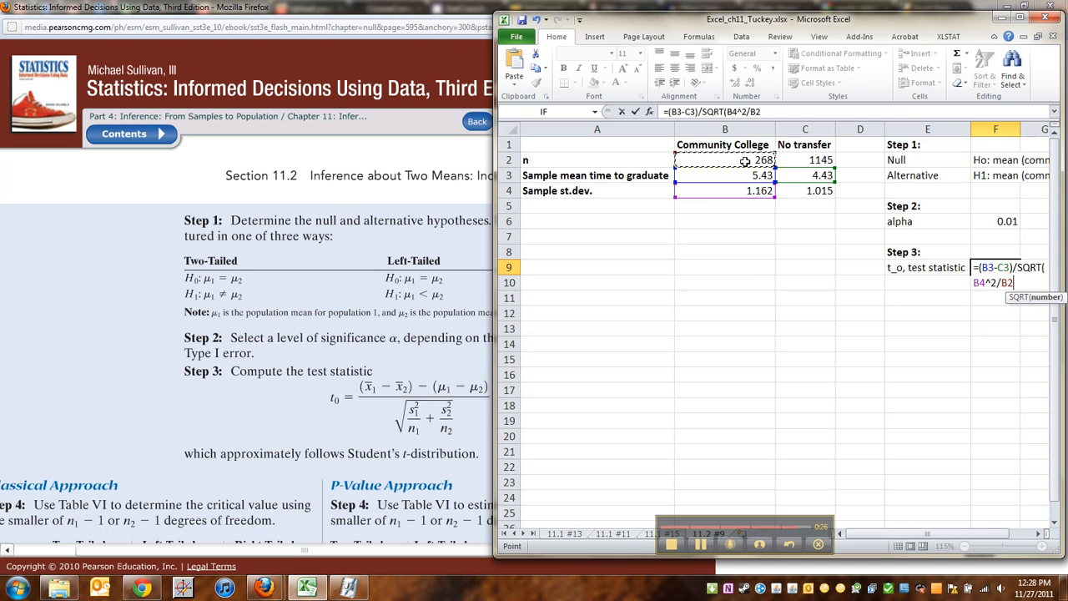
{"action": "left_click", "coordinate": [805, 190]}
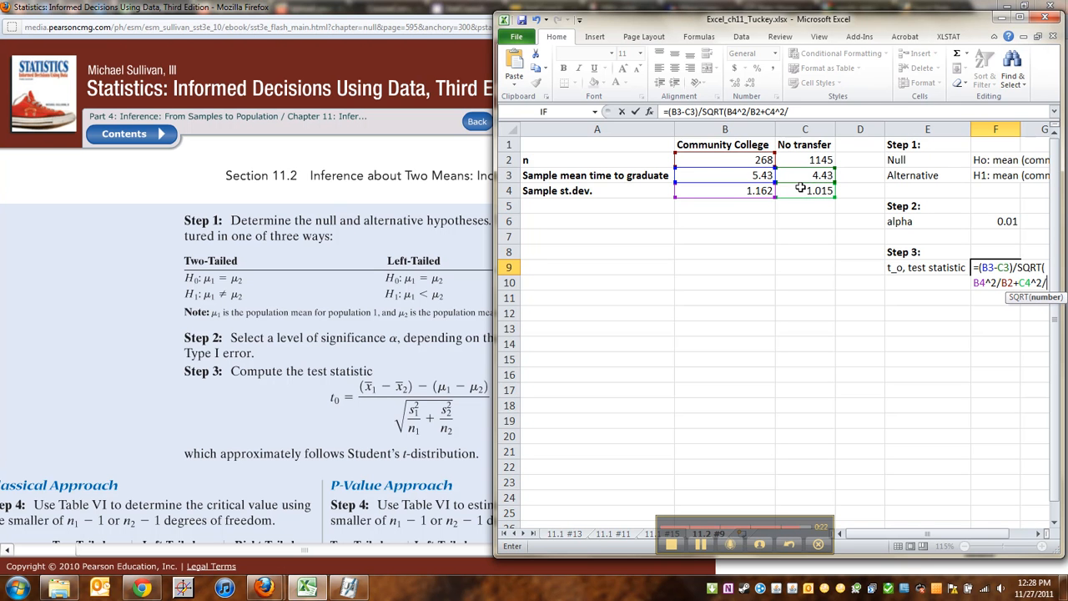
{"action": "left_click", "coordinate": [804, 159]}
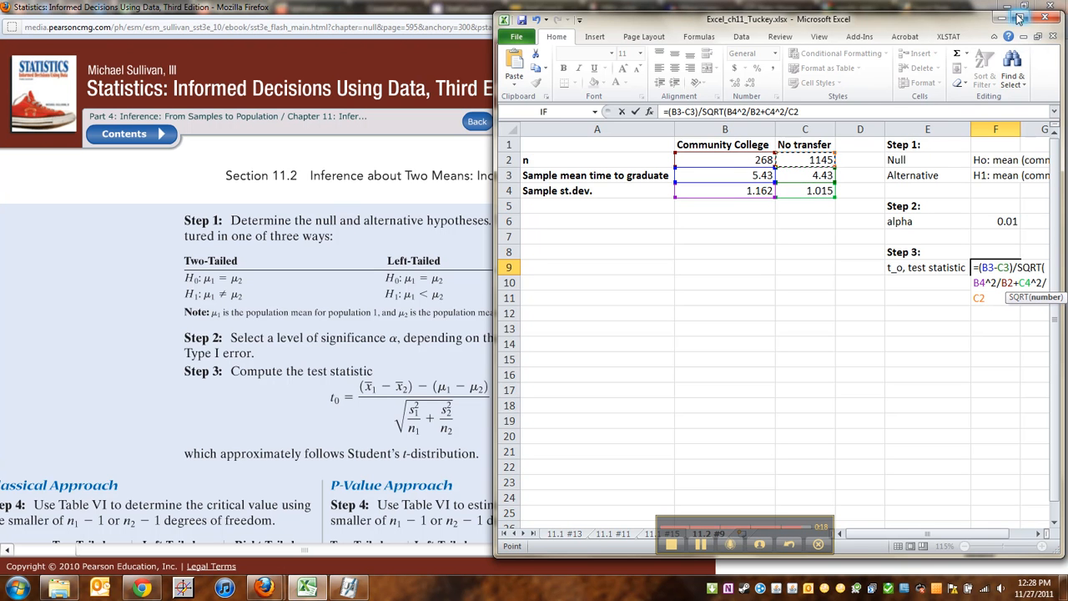
{"action": "left_click", "coordinate": [1018, 19]}
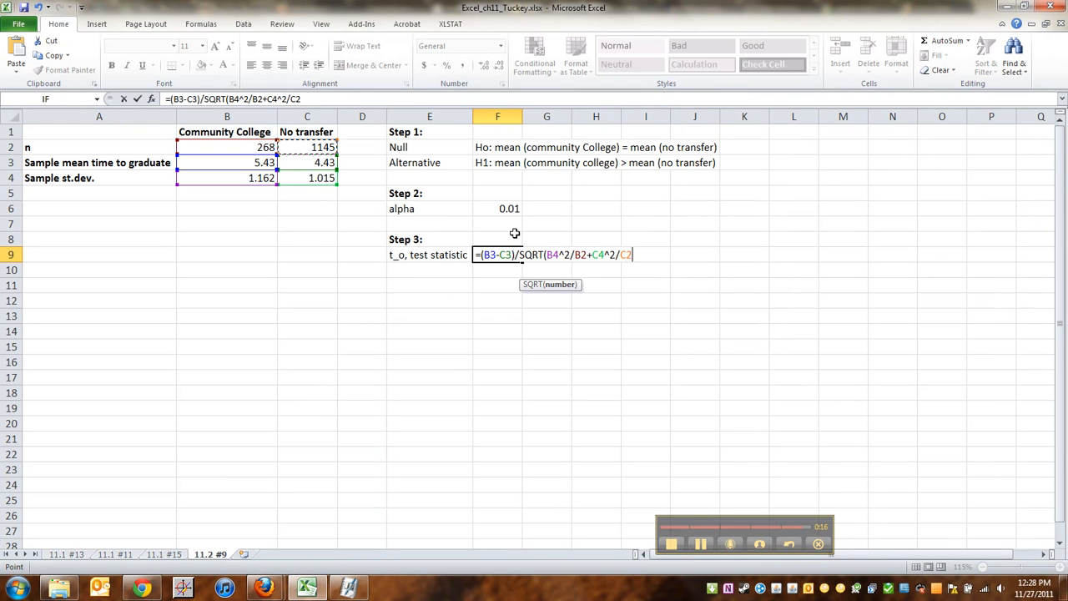
Commit F9's formula and verify it shows the t statistic 12.9772.
{"action": "key", "text": "Return"}
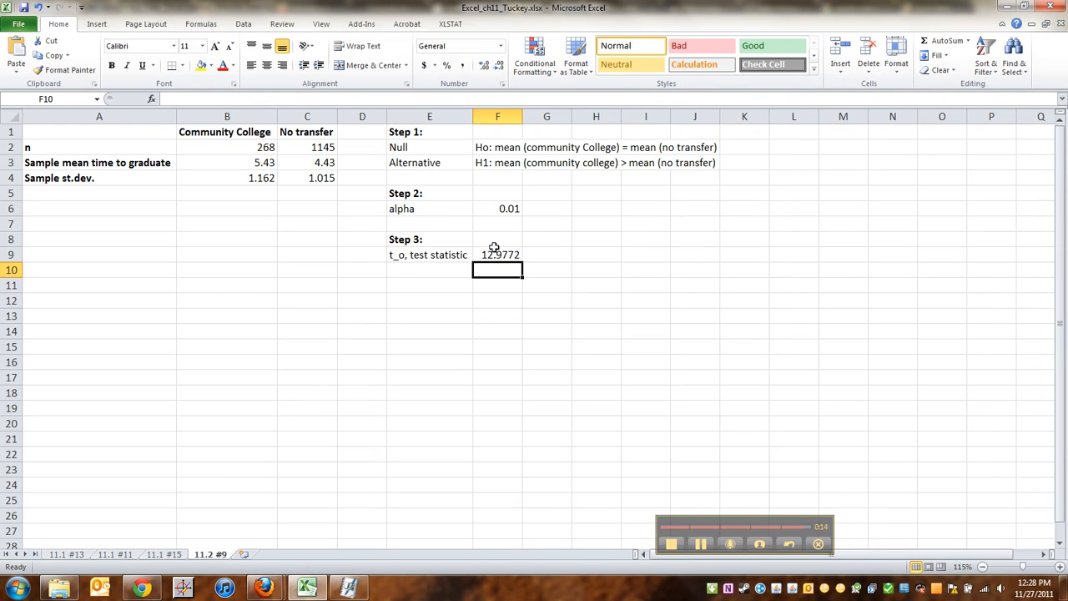
{"action": "left_click", "coordinate": [498, 254]}
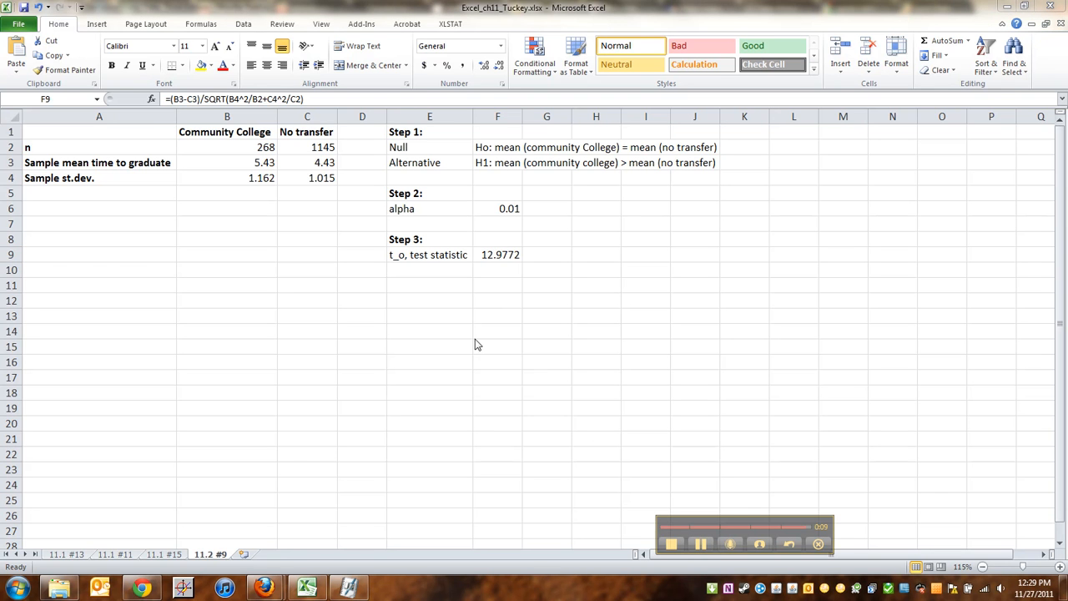
{"action": "mouse_move", "coordinate": [690, 540]}
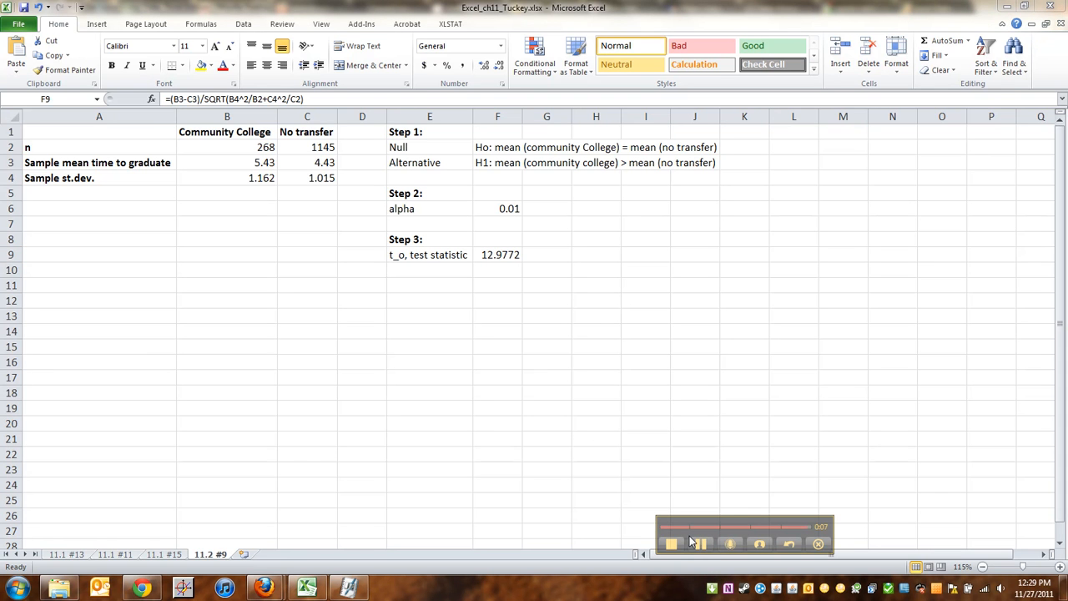